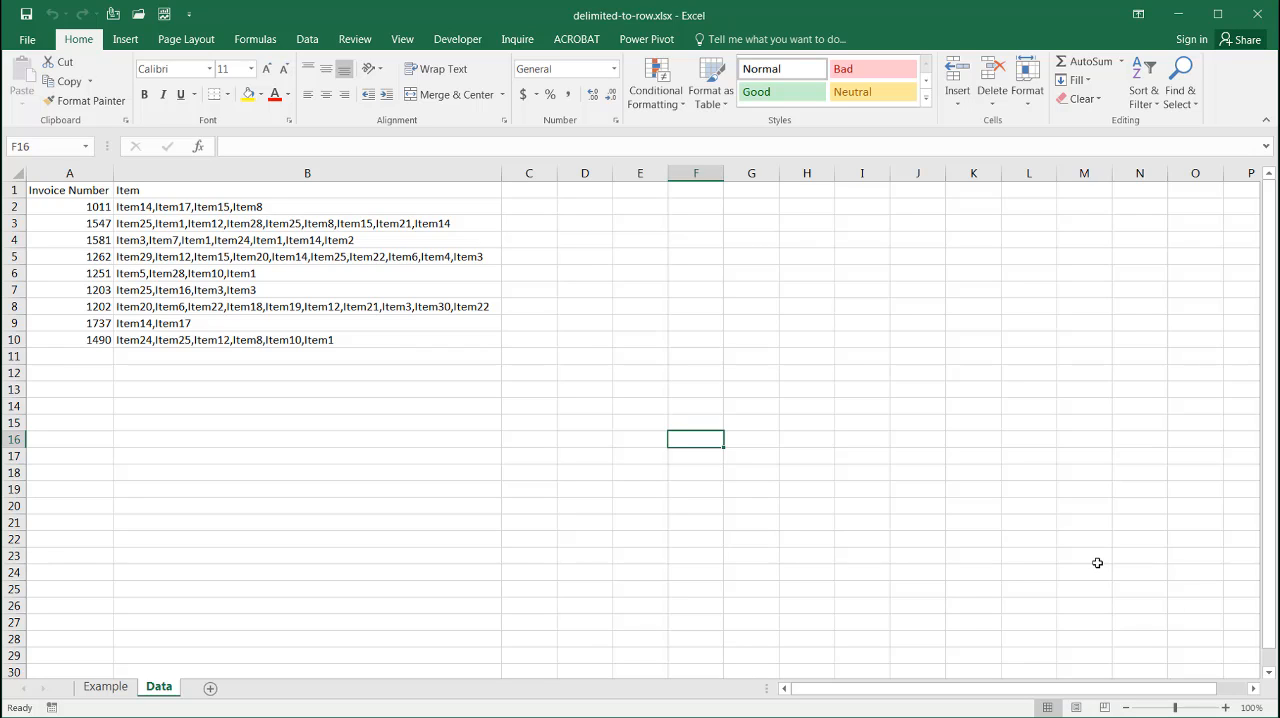
{"action": "mouse_move", "coordinate": [676, 328]}
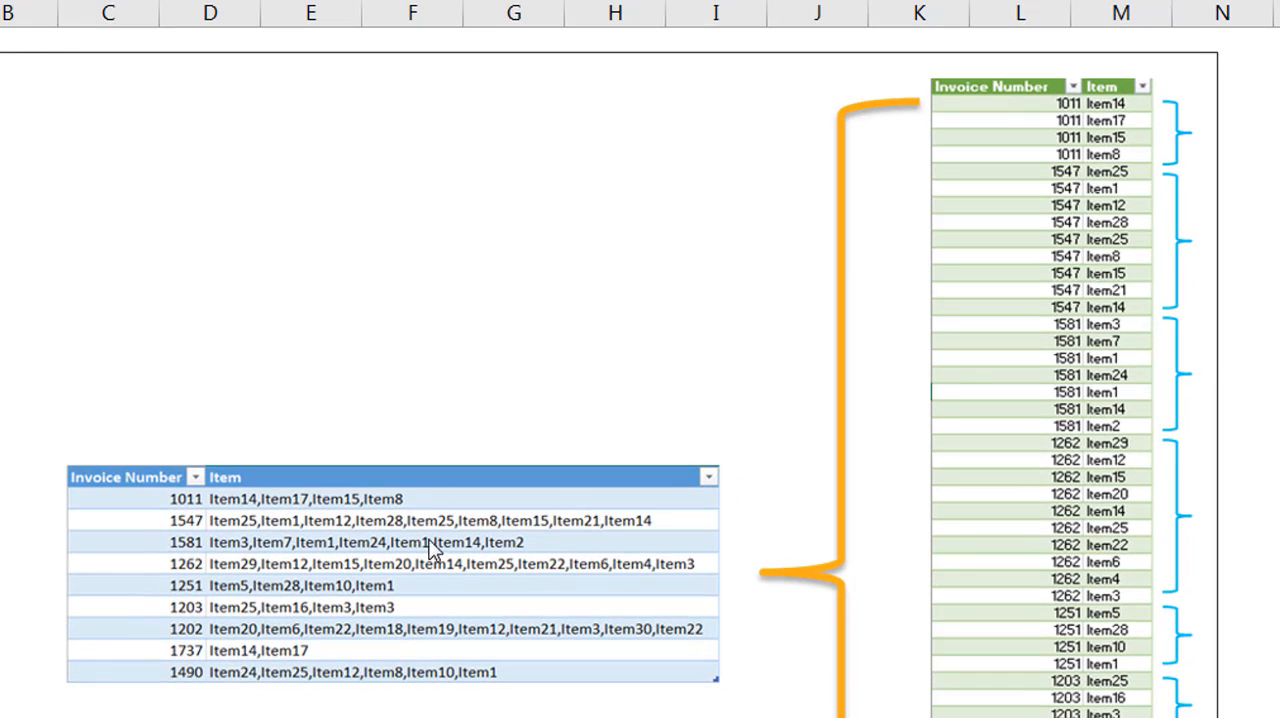
{"action": "mouse_move", "coordinate": [352, 552]}
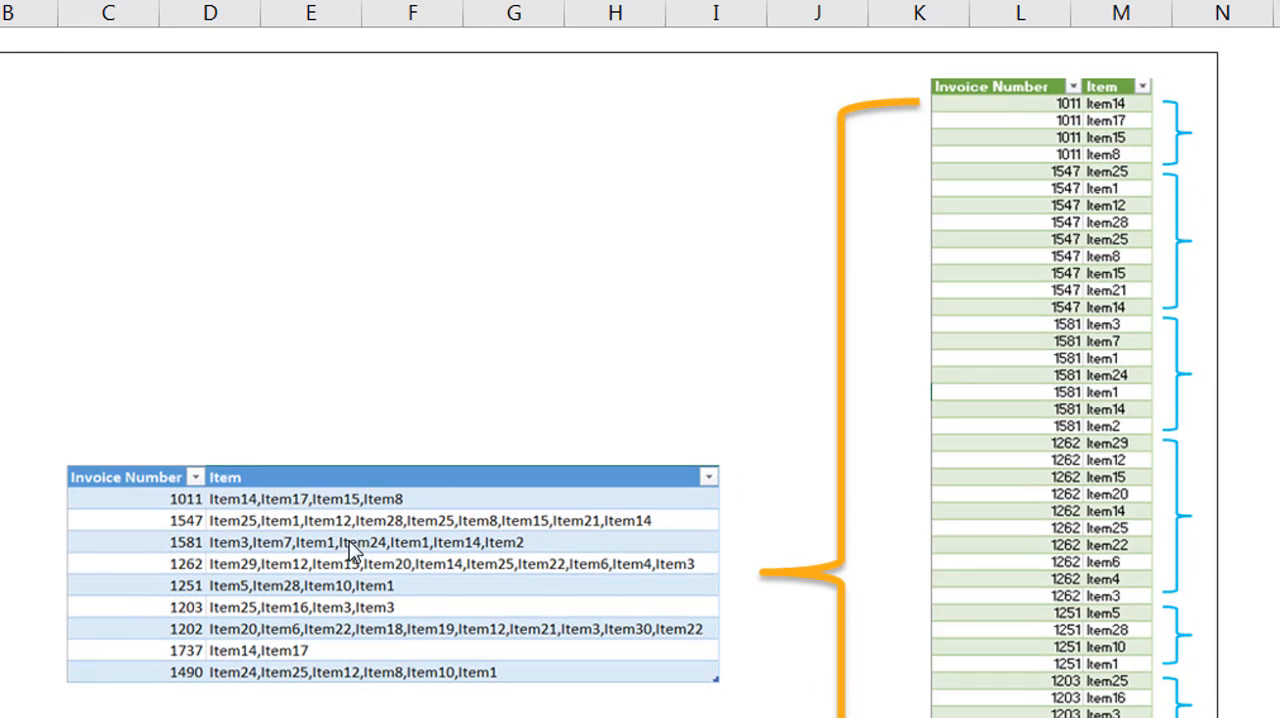
{"action": "mouse_move", "coordinate": [444, 578]}
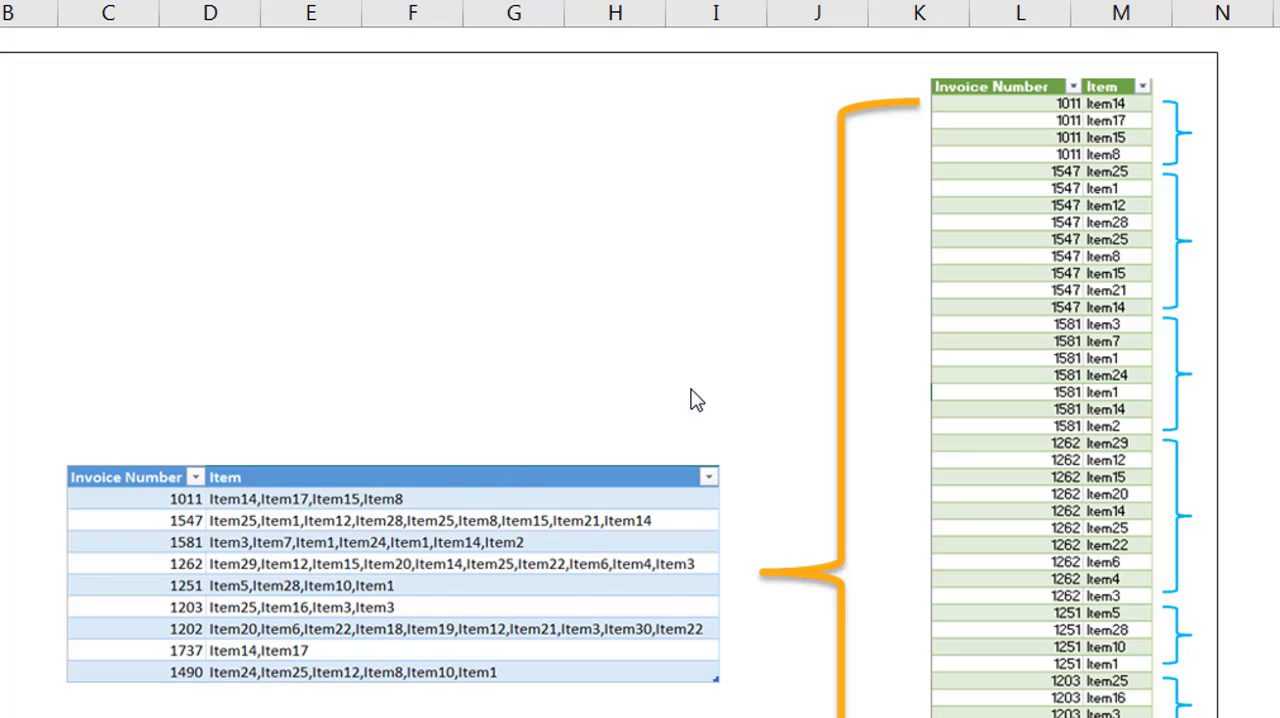
{"action": "mouse_move", "coordinate": [240, 508]}
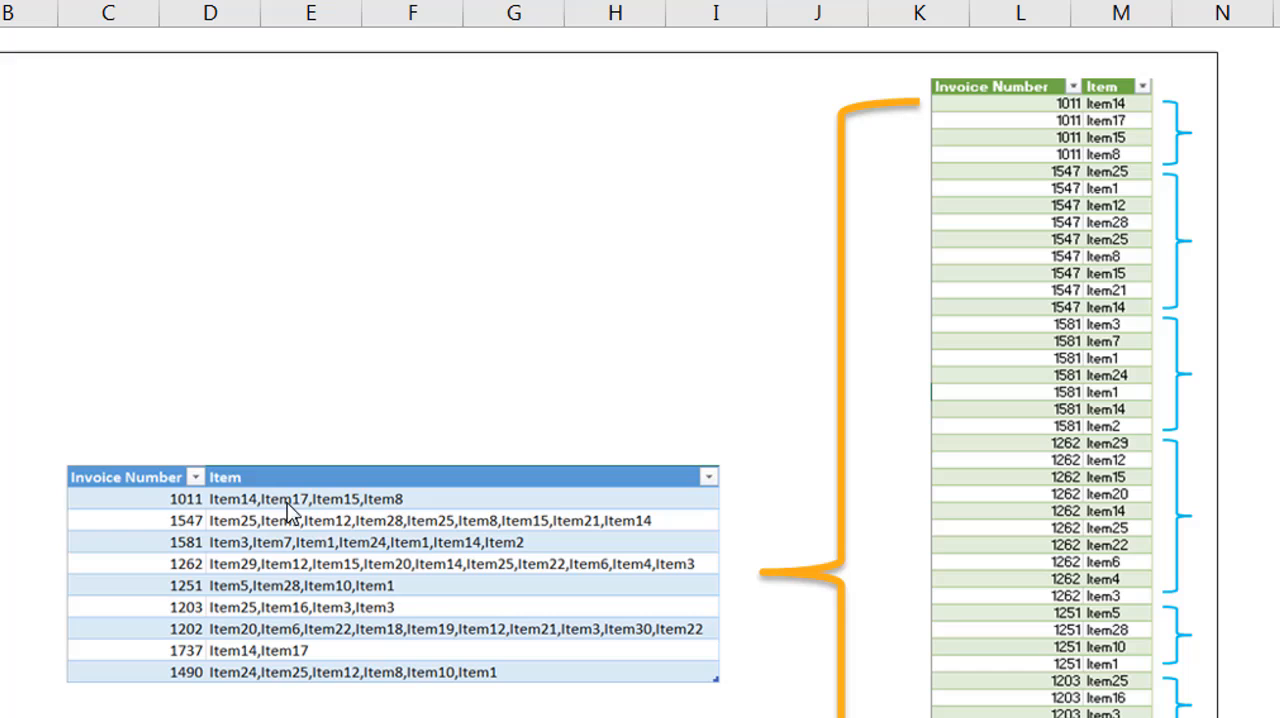
{"action": "mouse_move", "coordinate": [372, 520]}
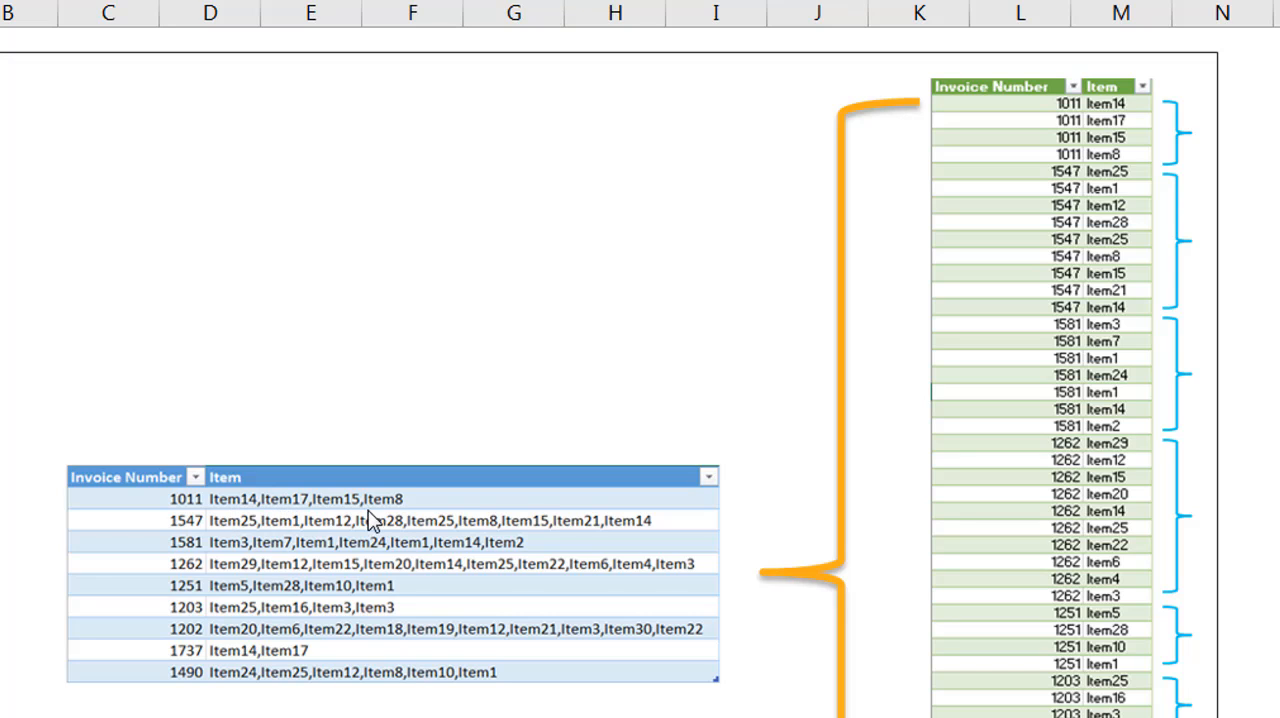
{"action": "mouse_move", "coordinate": [200, 520]}
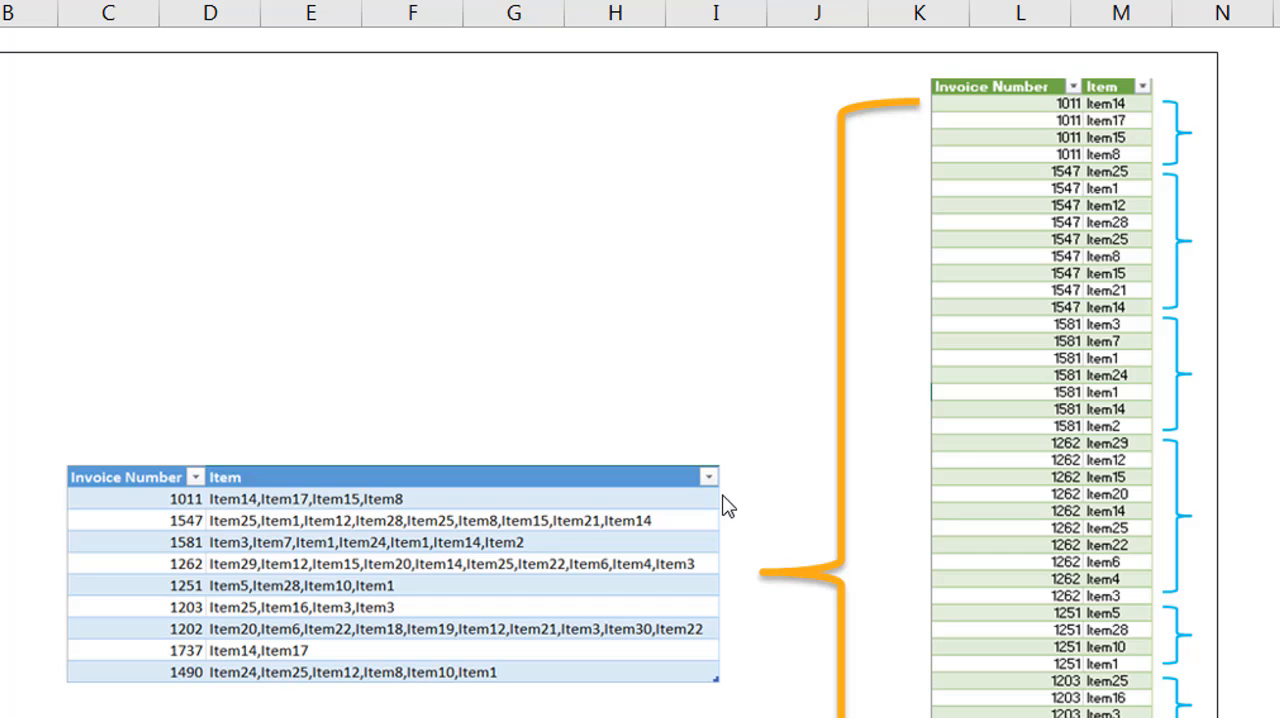
{"action": "mouse_move", "coordinate": [1036, 110]}
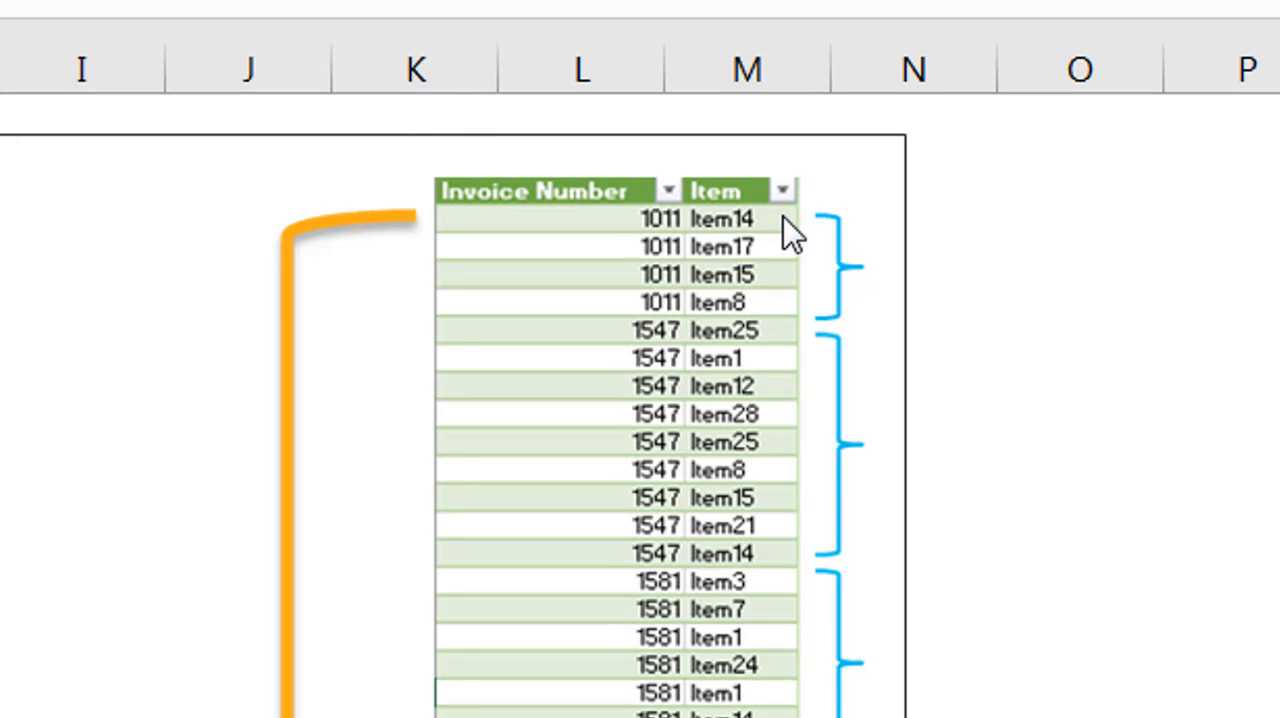
{"action": "mouse_move", "coordinate": [796, 290]}
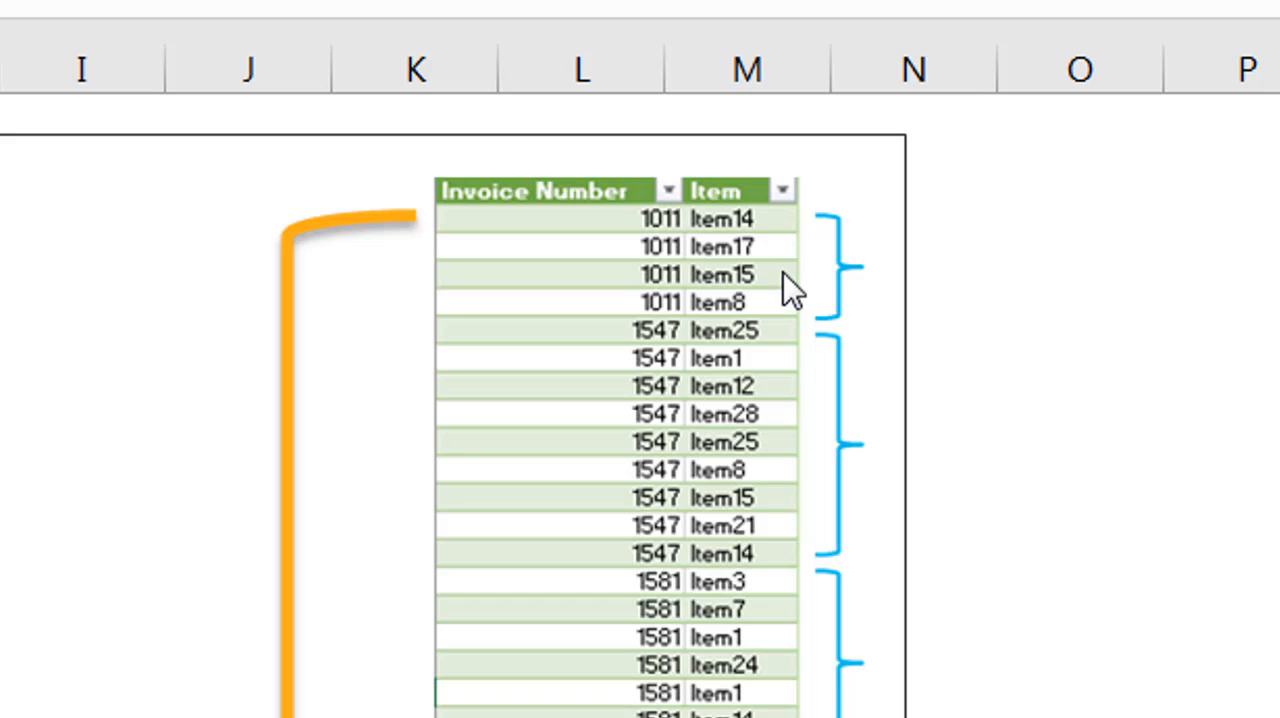
{"action": "mouse_move", "coordinate": [776, 316]}
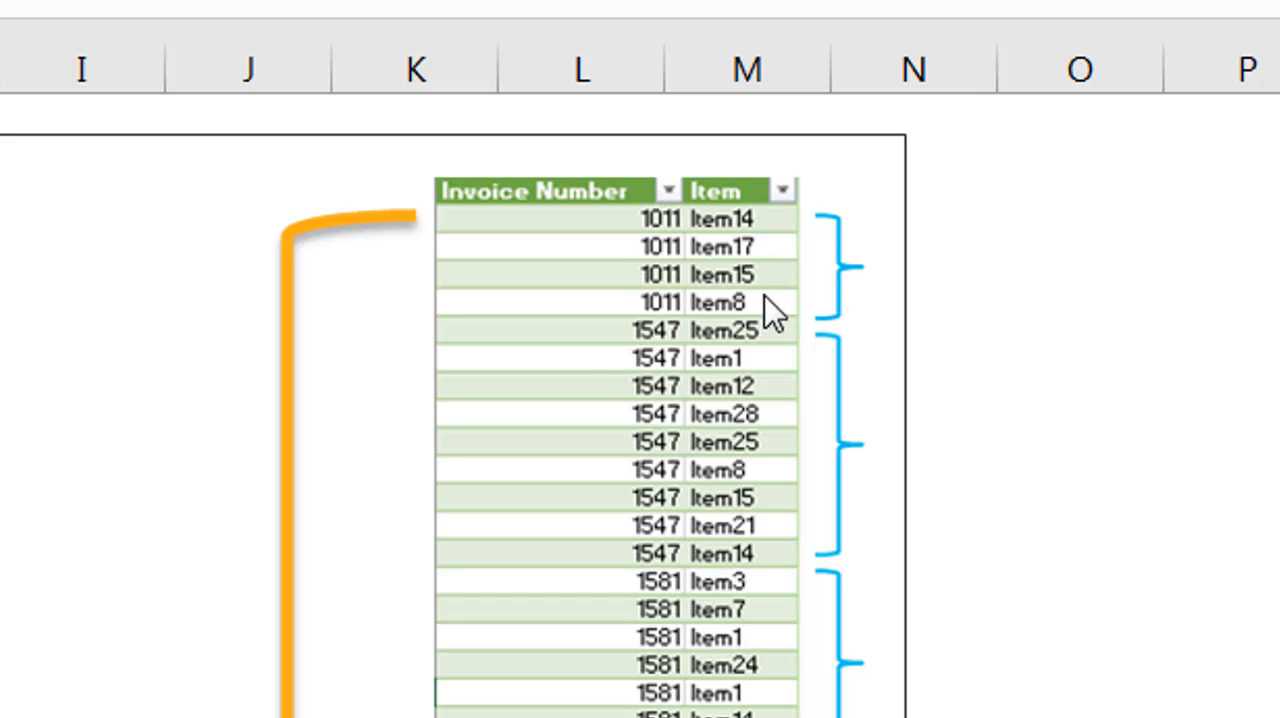
{"action": "mouse_move", "coordinate": [770, 324]}
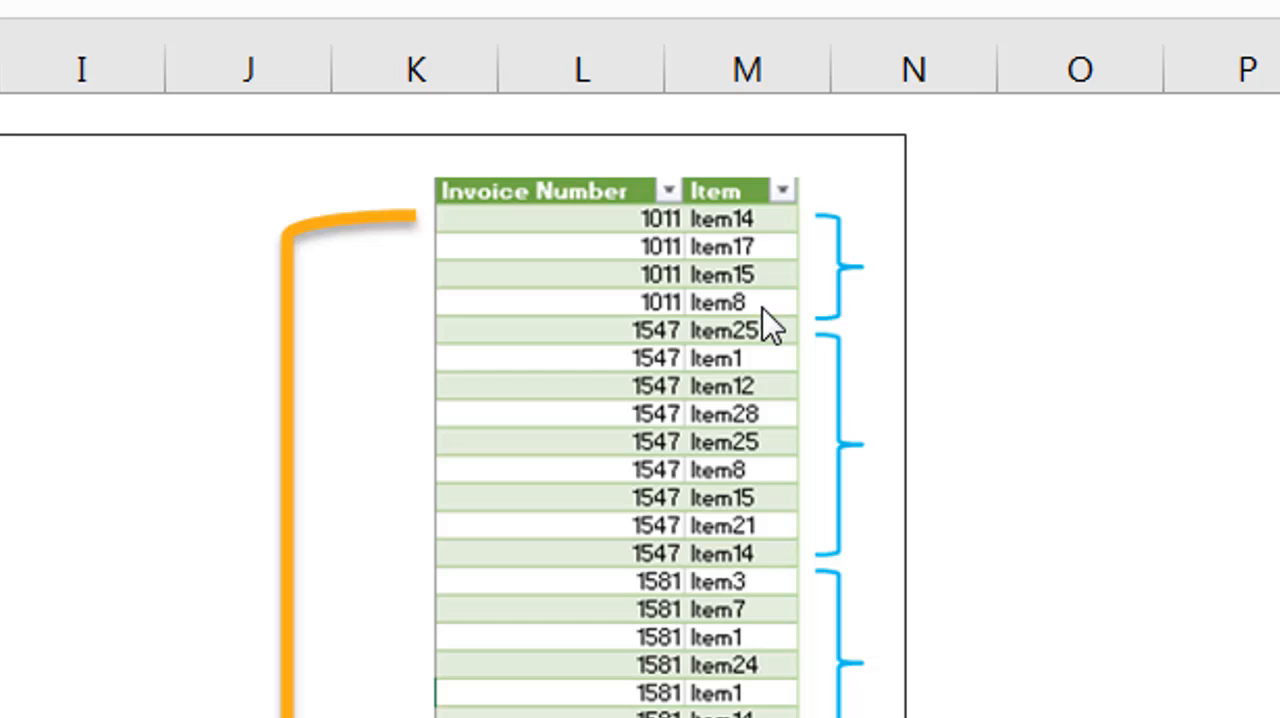
{"action": "mouse_move", "coordinate": [616, 350]}
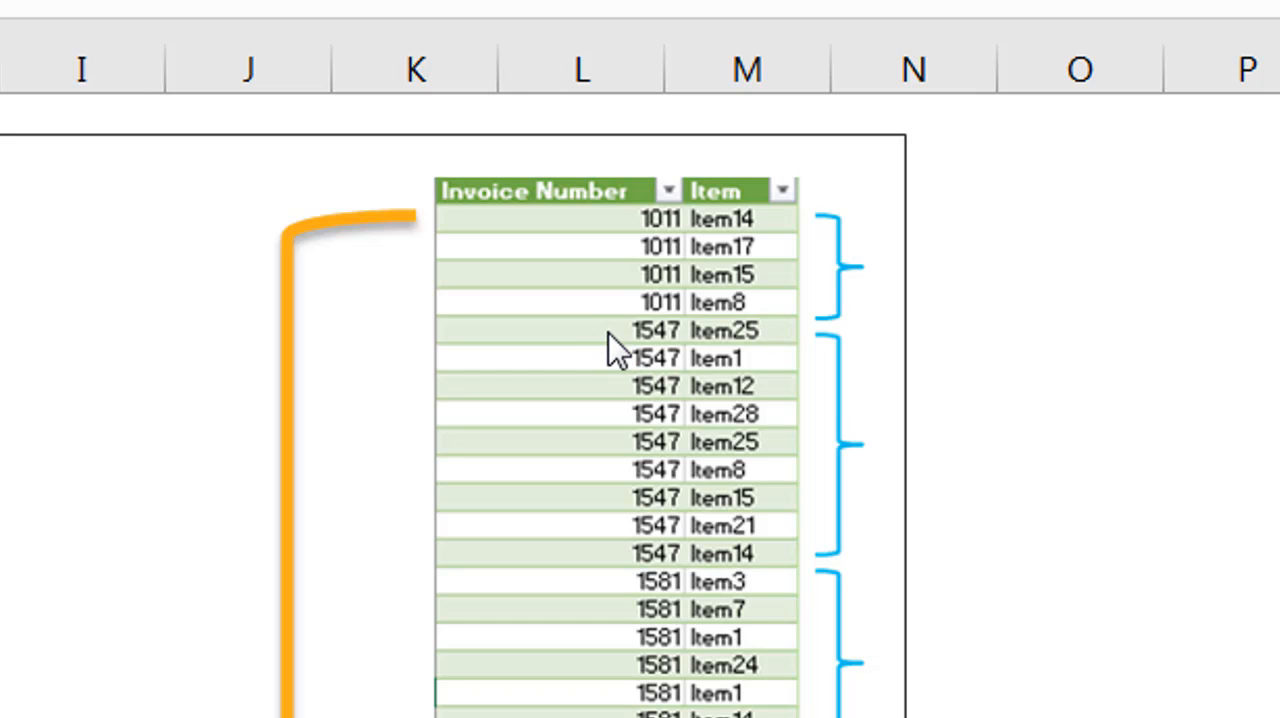
{"action": "mouse_move", "coordinate": [784, 344]}
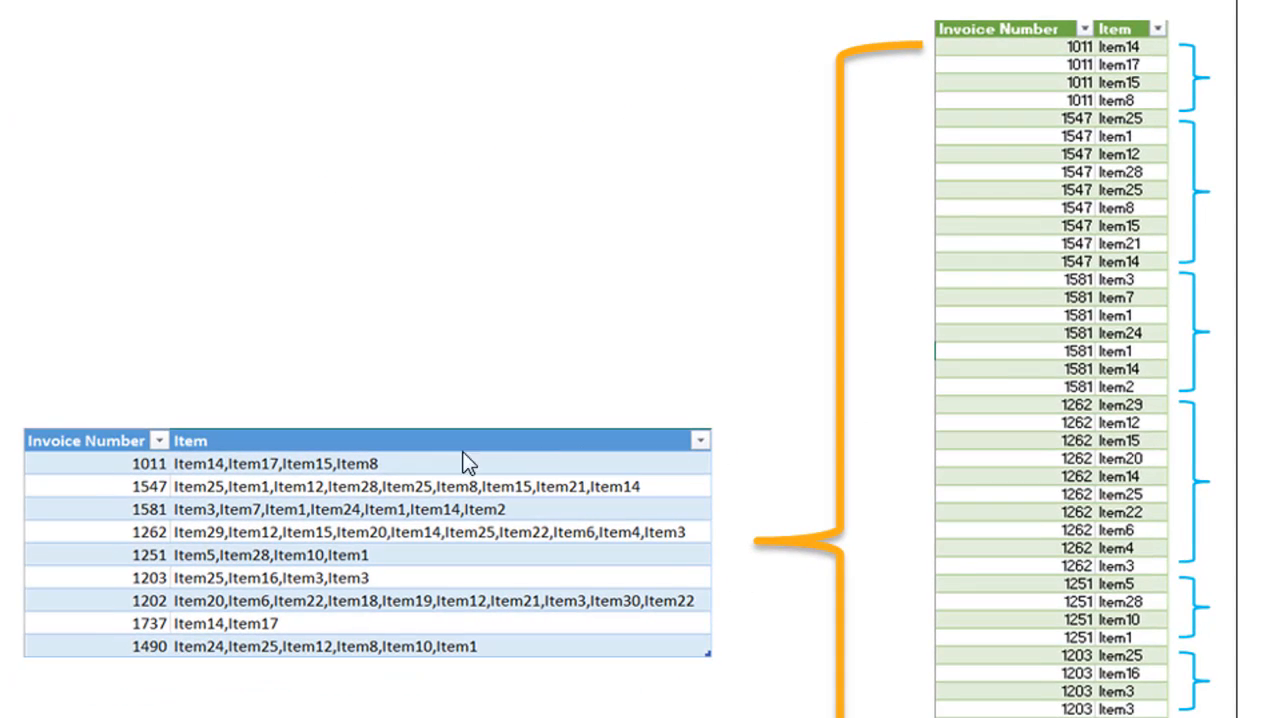
{"action": "mouse_move", "coordinate": [1148, 110]}
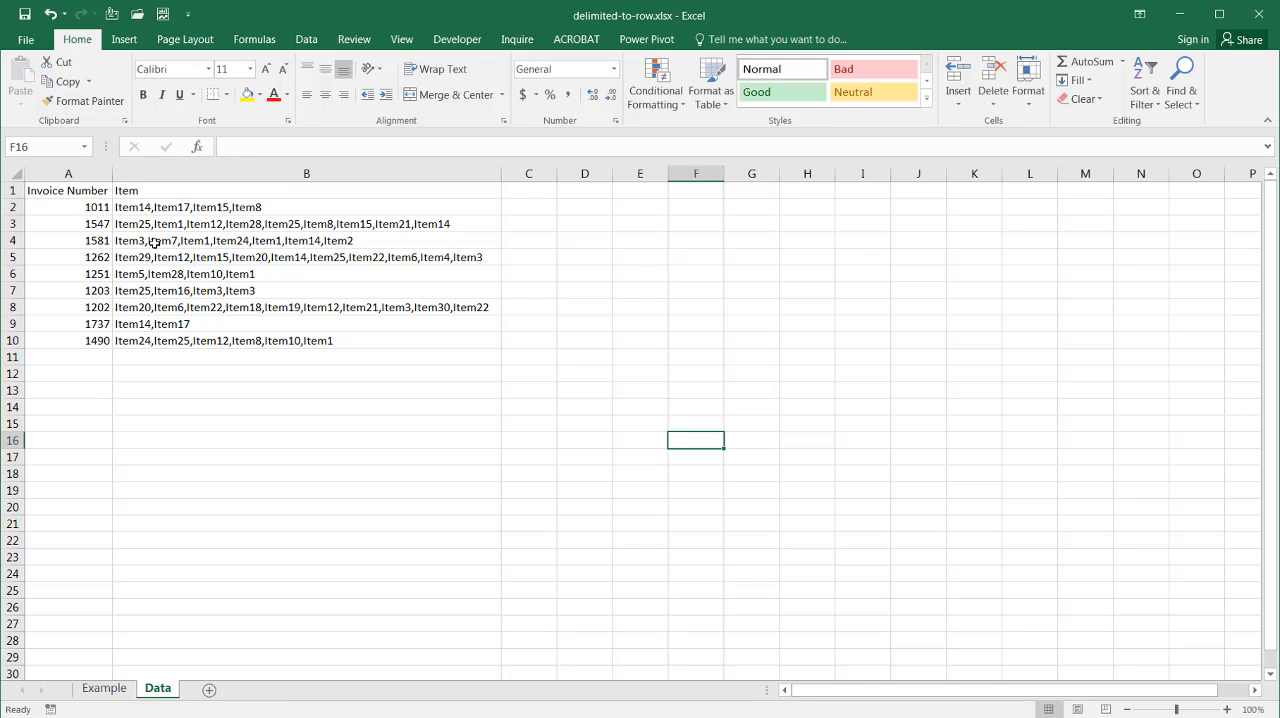
Start a query From Table on range $A$1:$B$10 with headers, confirming the table.
{"action": "left_click", "coordinate": [306, 240]}
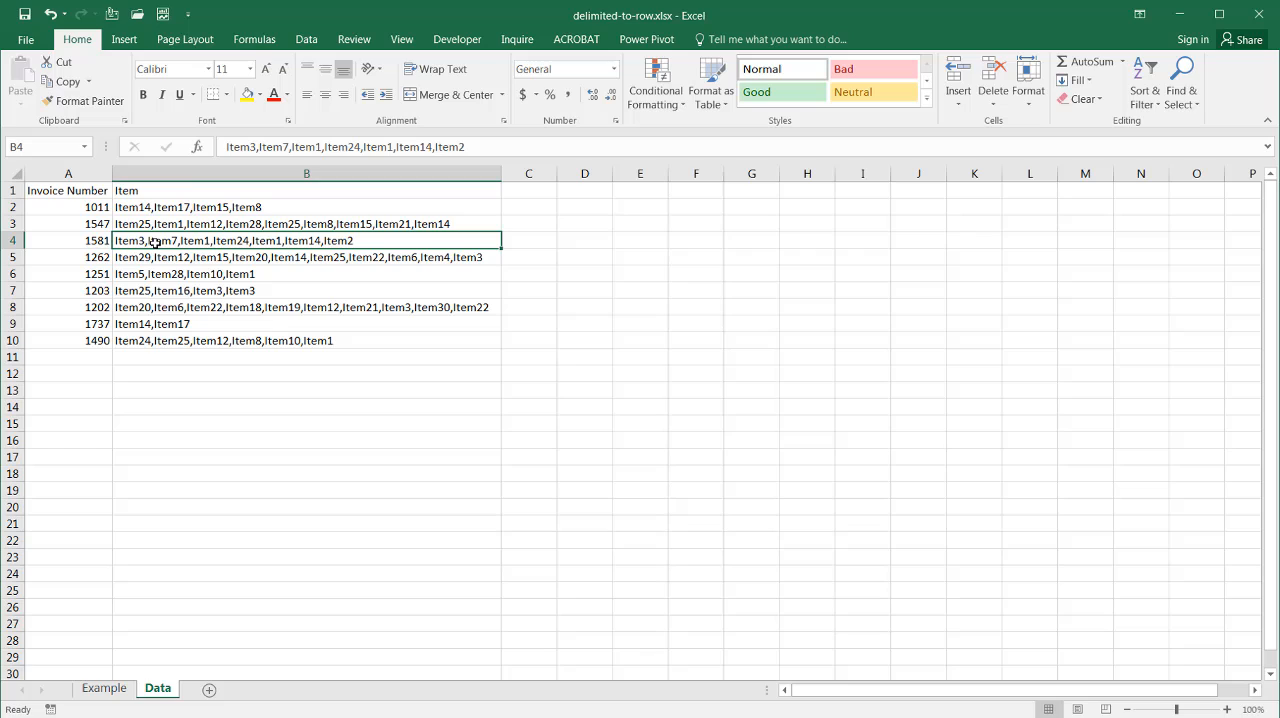
{"action": "mouse_move", "coordinate": [320, 212]}
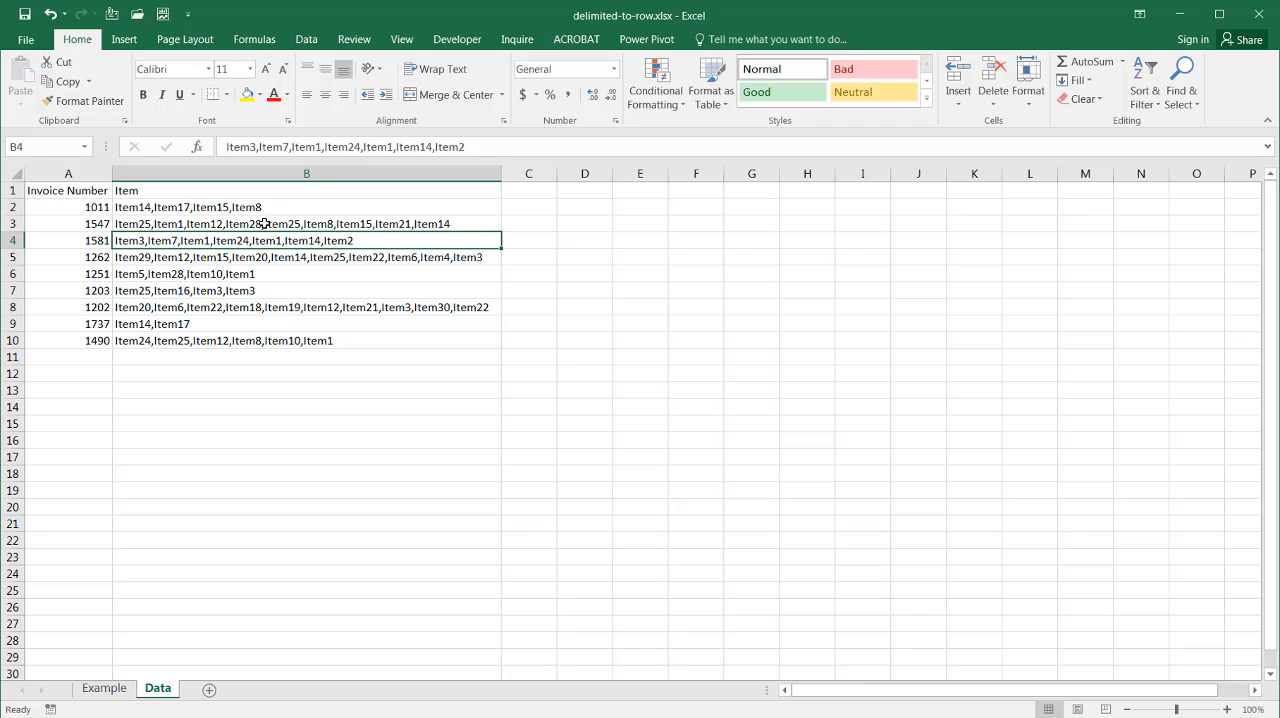
{"action": "mouse_move", "coordinate": [312, 38]}
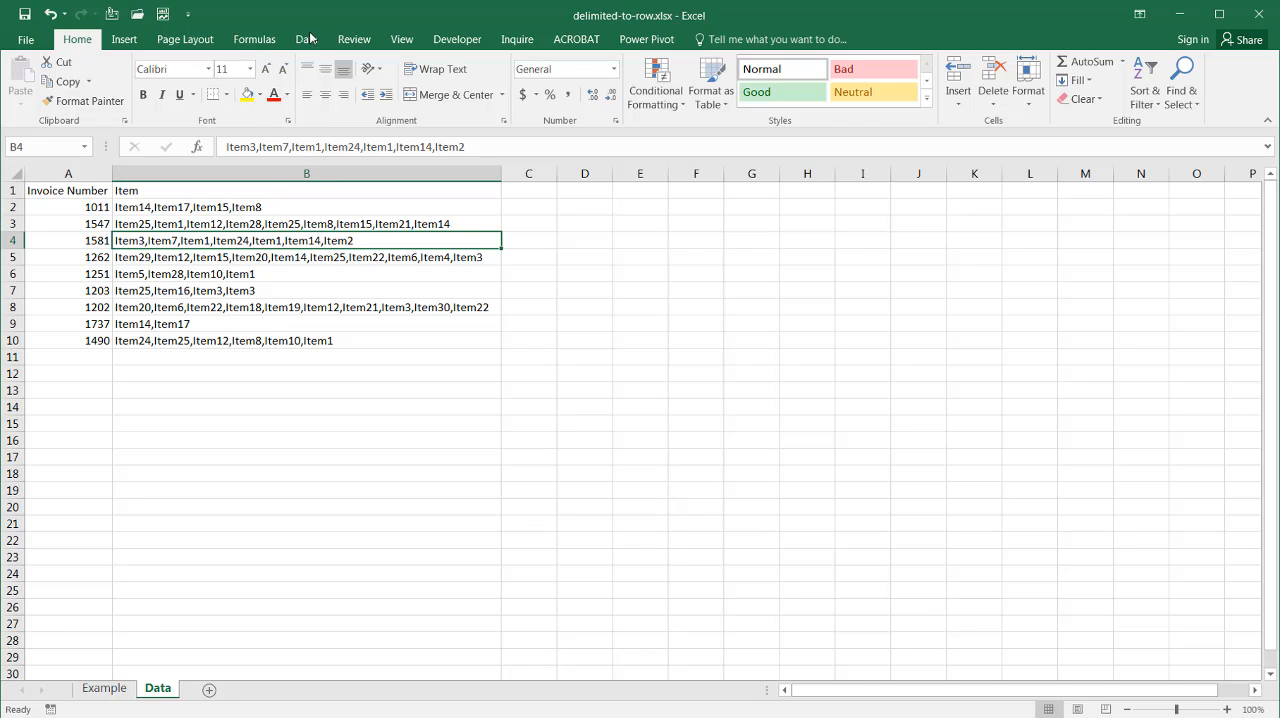
{"action": "left_click", "coordinate": [306, 40]}
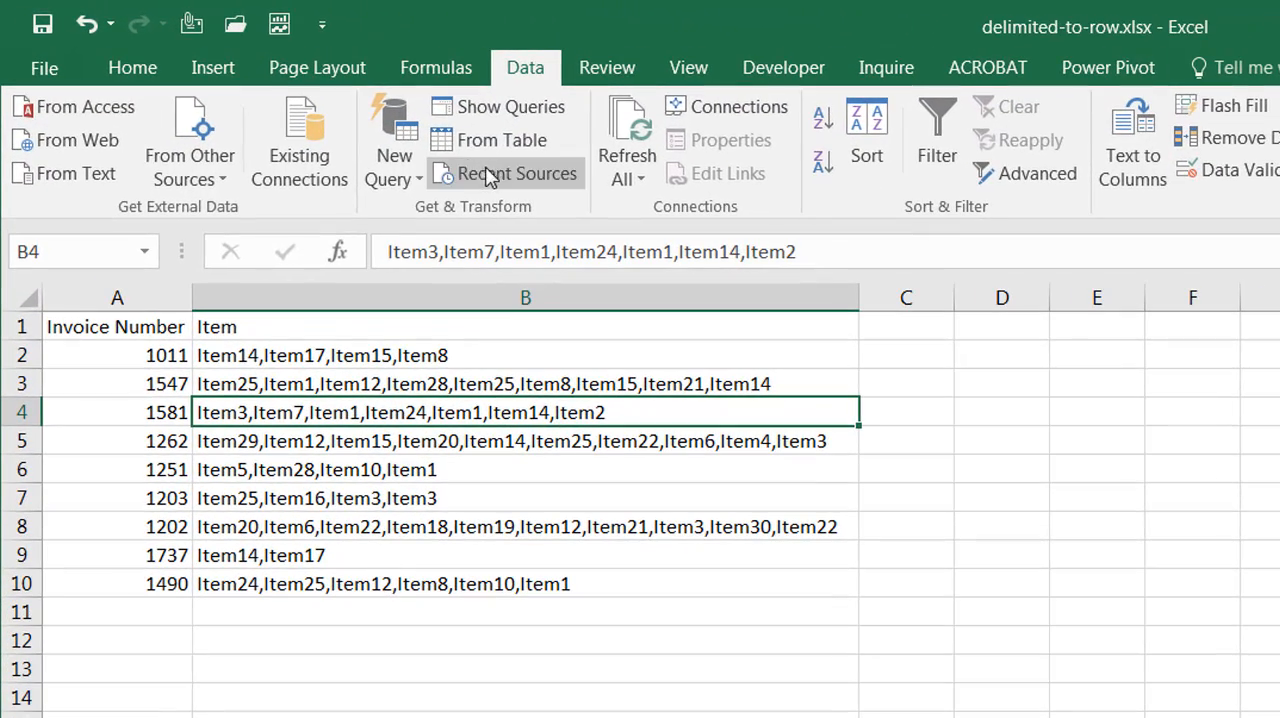
{"action": "mouse_move", "coordinate": [500, 140]}
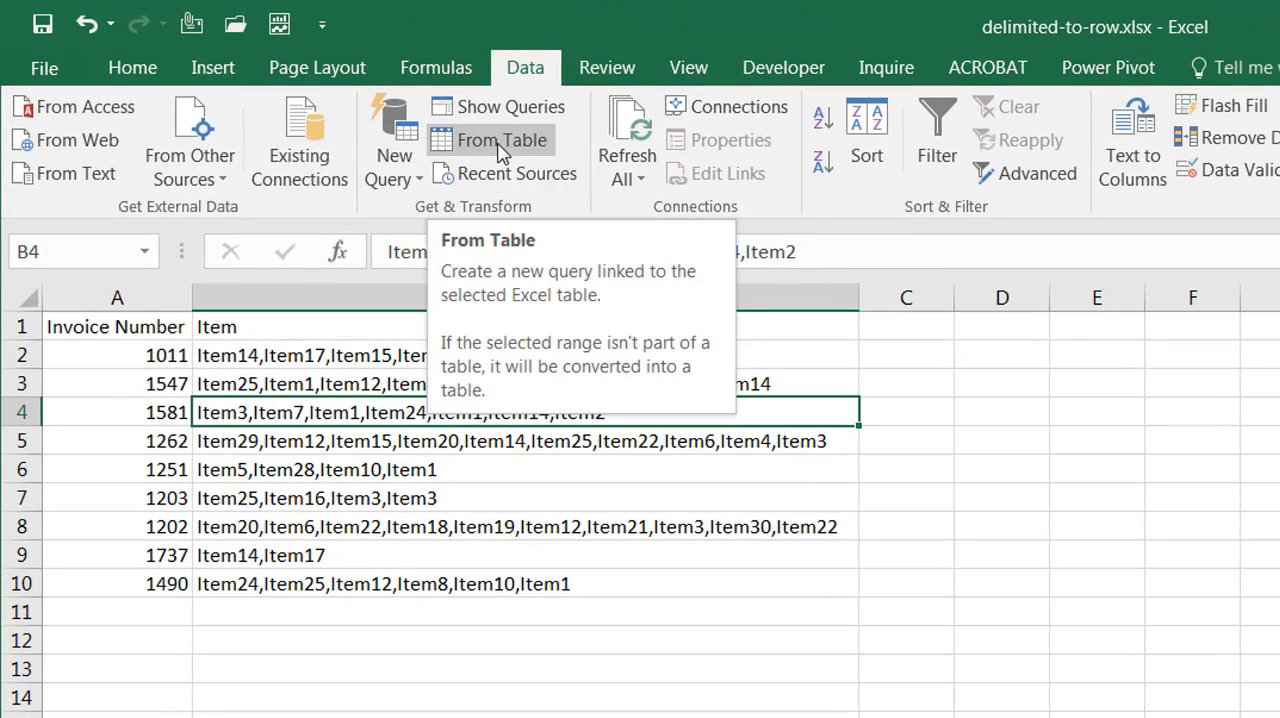
{"action": "left_click", "coordinate": [500, 140]}
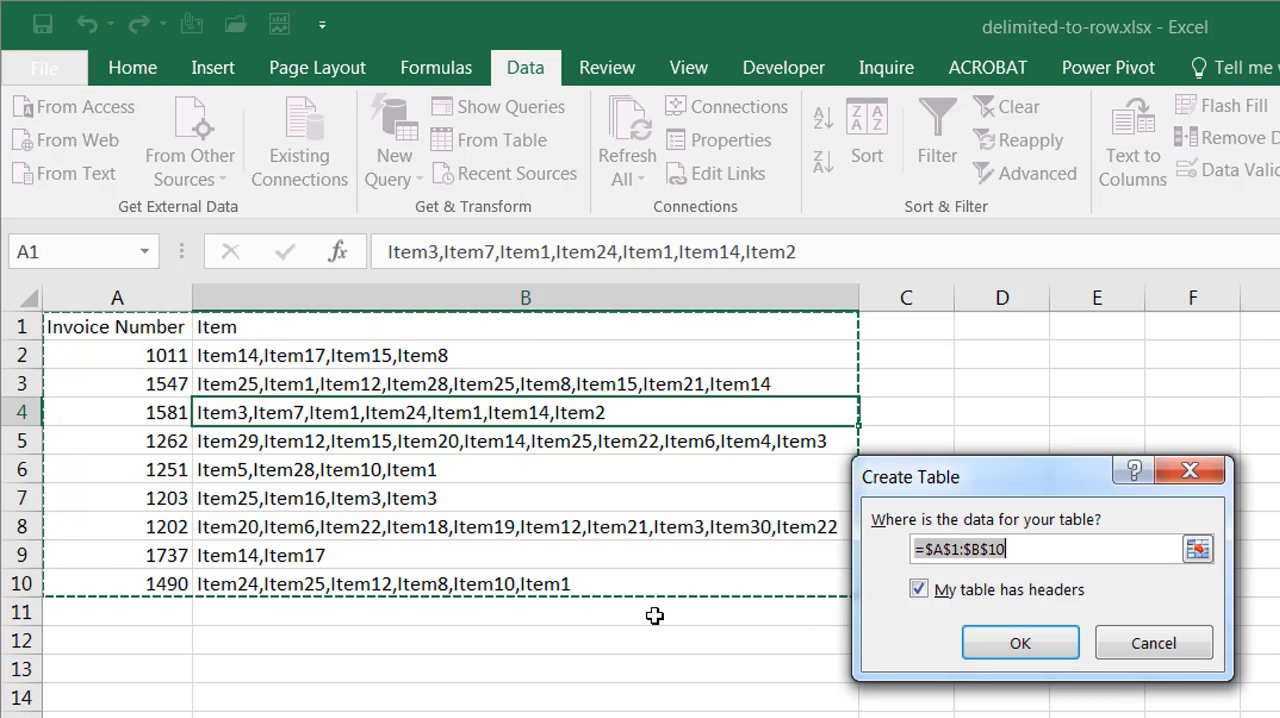
{"action": "mouse_move", "coordinate": [970, 498]}
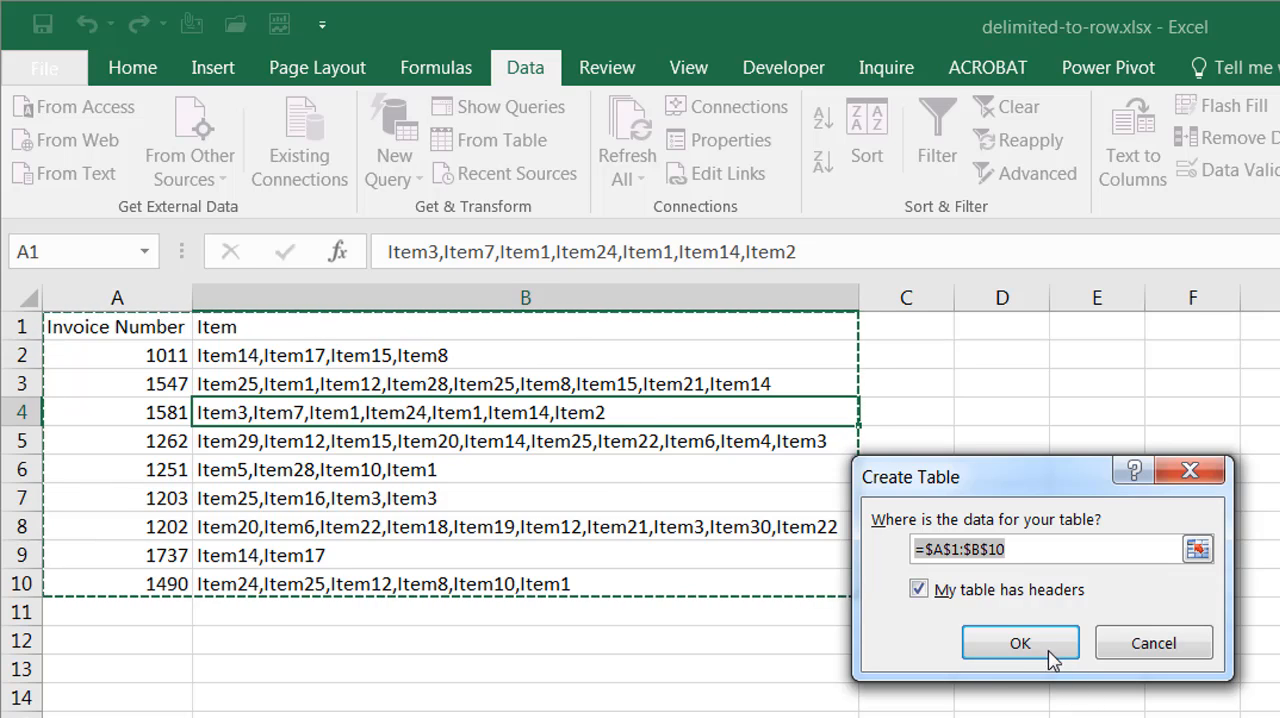
{"action": "left_click", "coordinate": [1020, 644]}
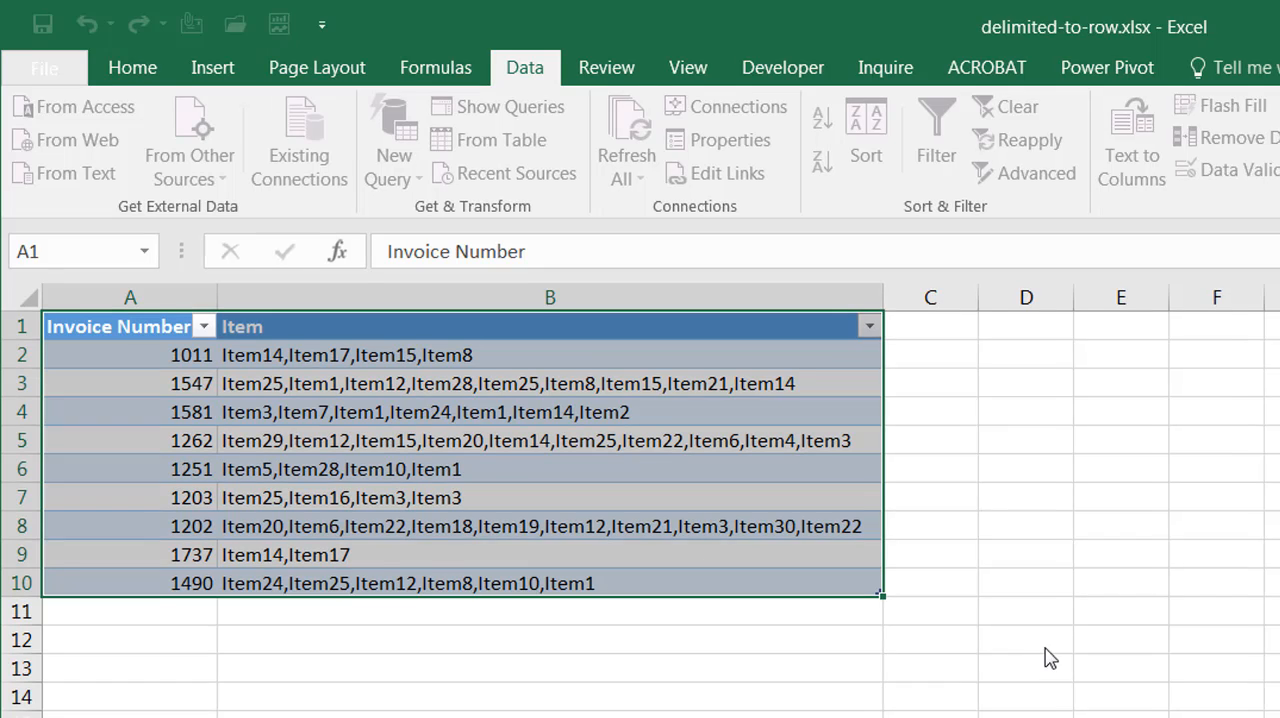
Bring the invoice table into the Power Query Editor as query Table1.
{"action": "left_click", "coordinate": [500, 140]}
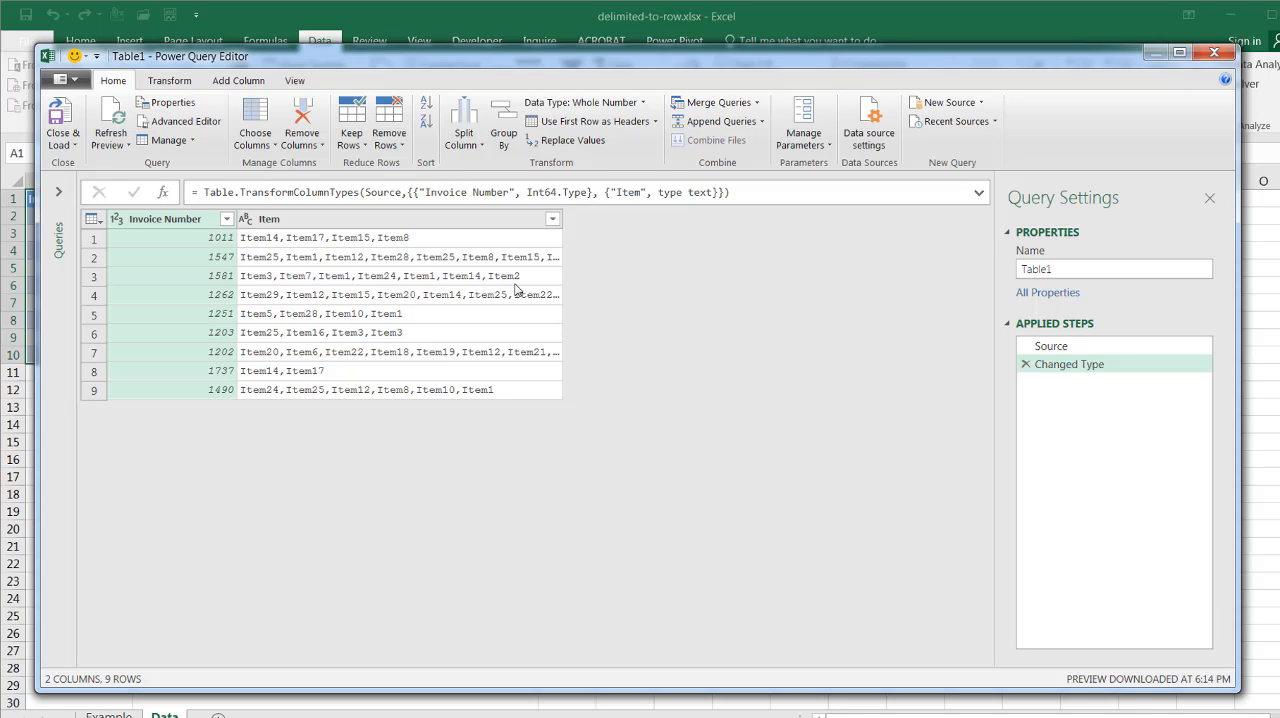
{"action": "mouse_move", "coordinate": [378, 210]}
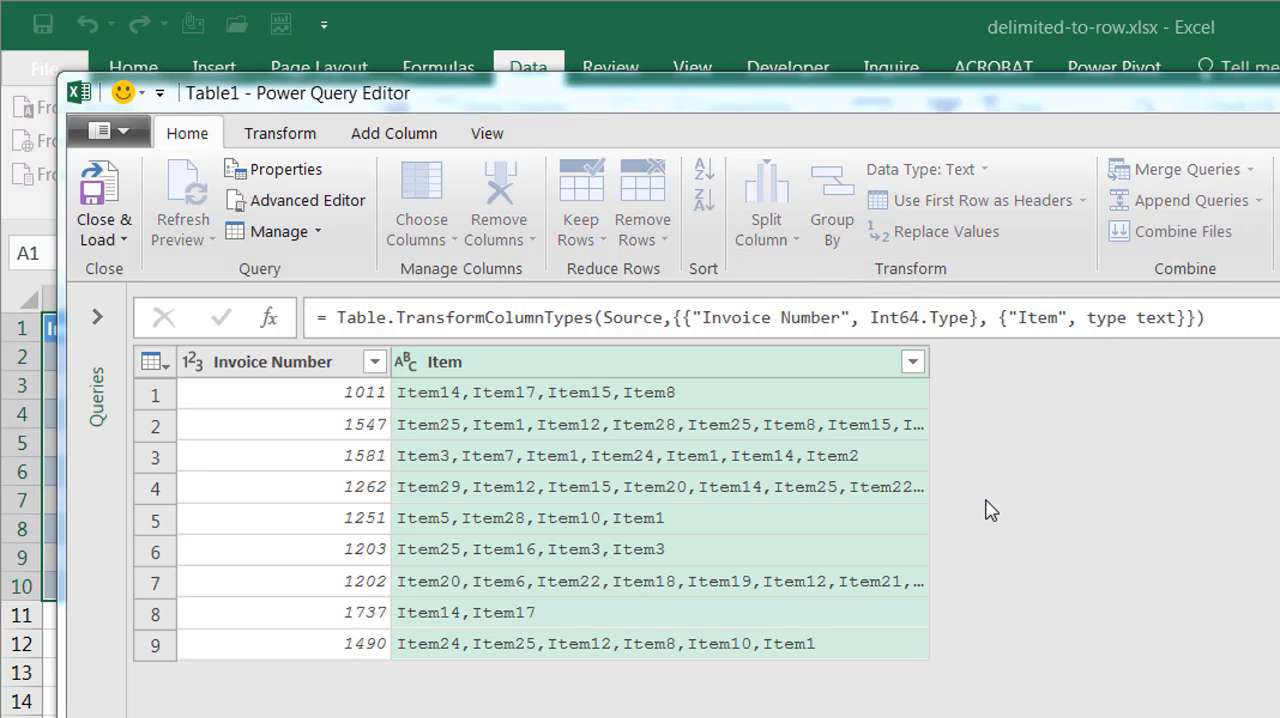
Choose Split Column by Delimiter with Comma at each occurrence and show Advanced options.
{"action": "left_click", "coordinate": [764, 200]}
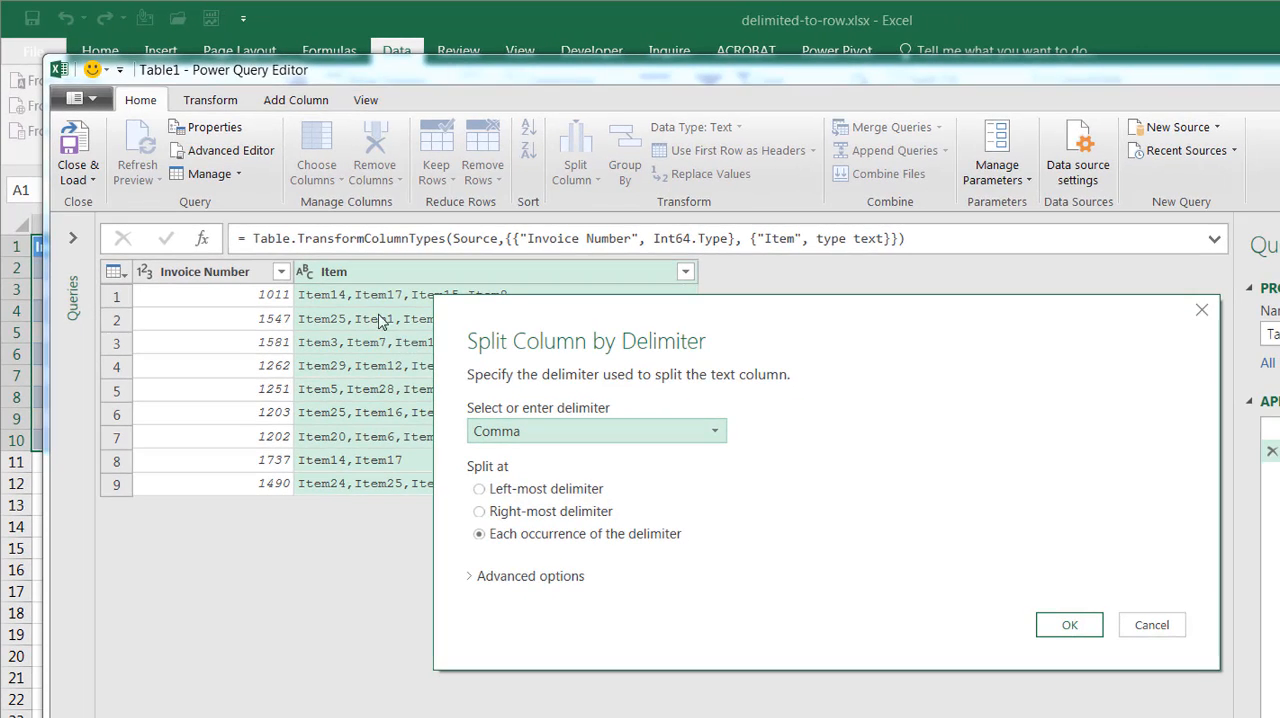
{"action": "mouse_move", "coordinate": [360, 312]}
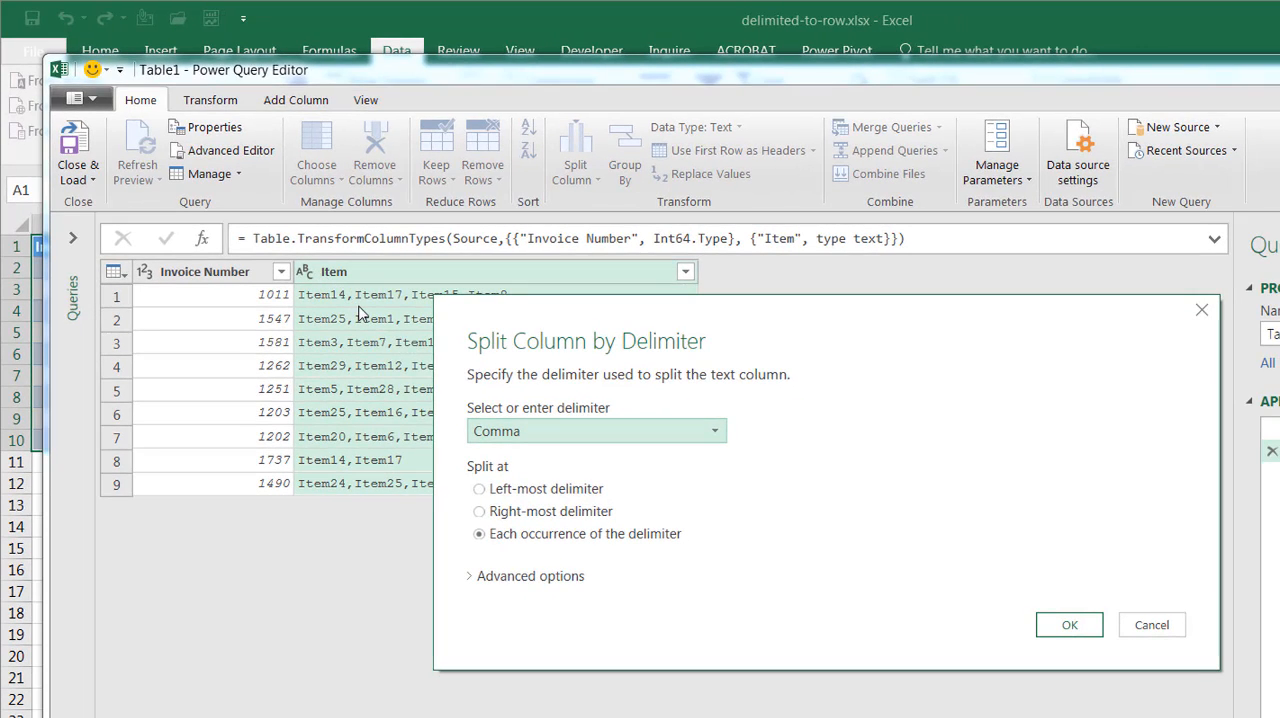
{"action": "mouse_move", "coordinate": [700, 436]}
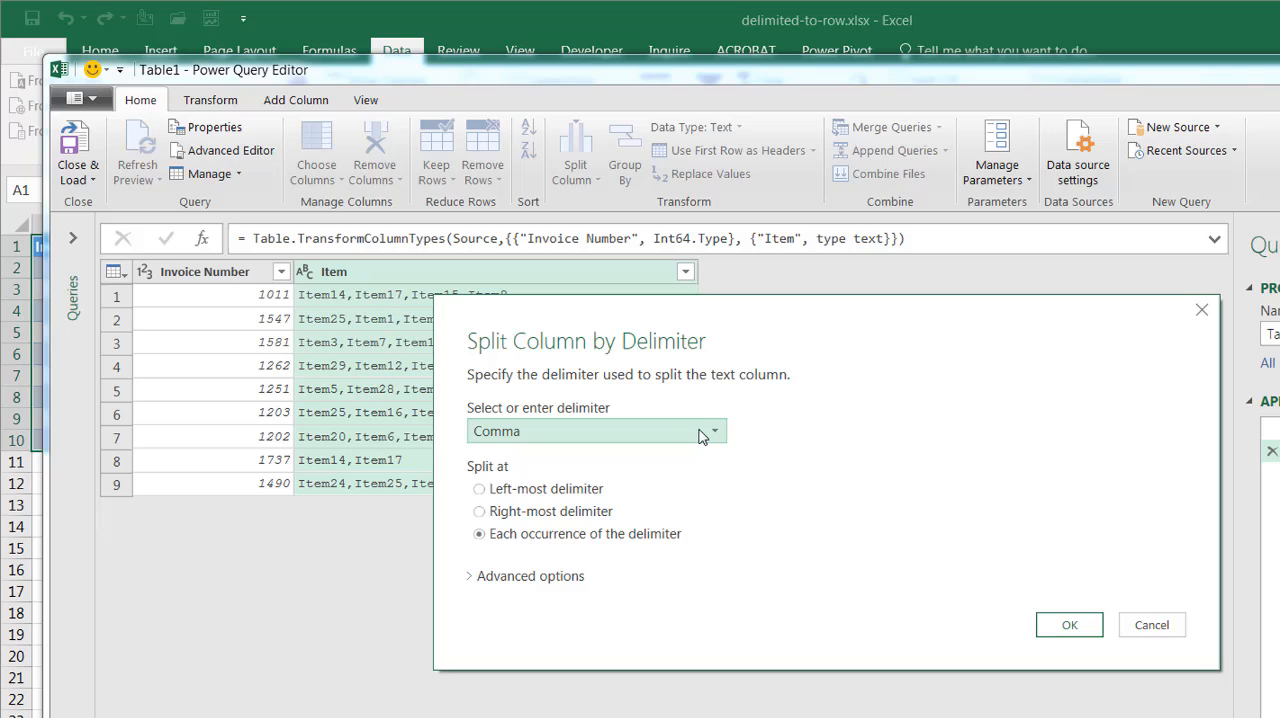
{"action": "left_click", "coordinate": [712, 432]}
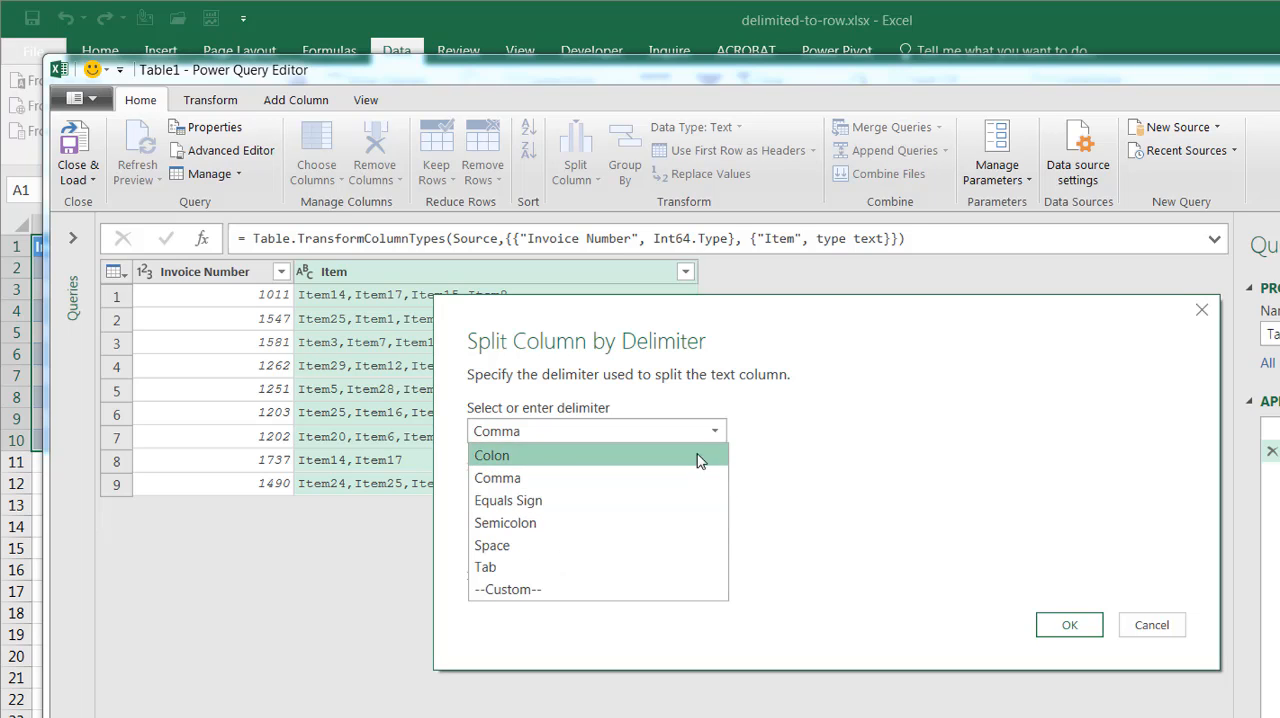
{"action": "mouse_move", "coordinate": [680, 478]}
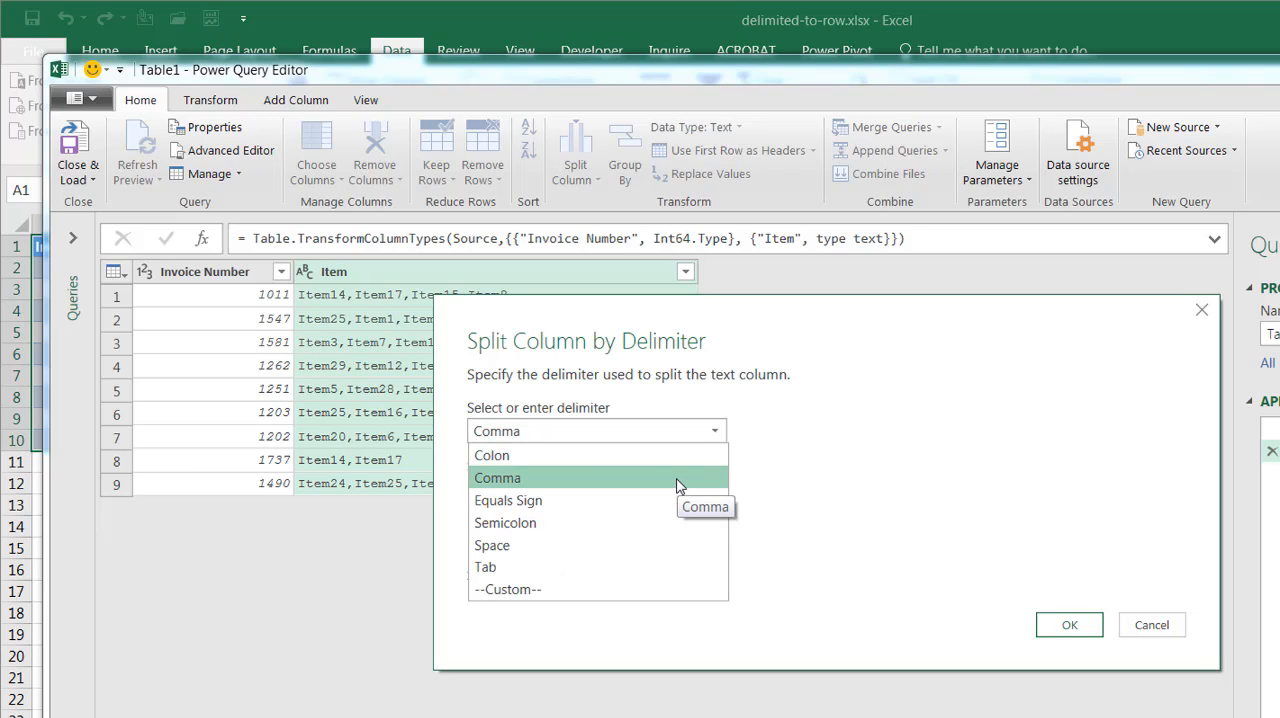
{"action": "mouse_move", "coordinate": [678, 490]}
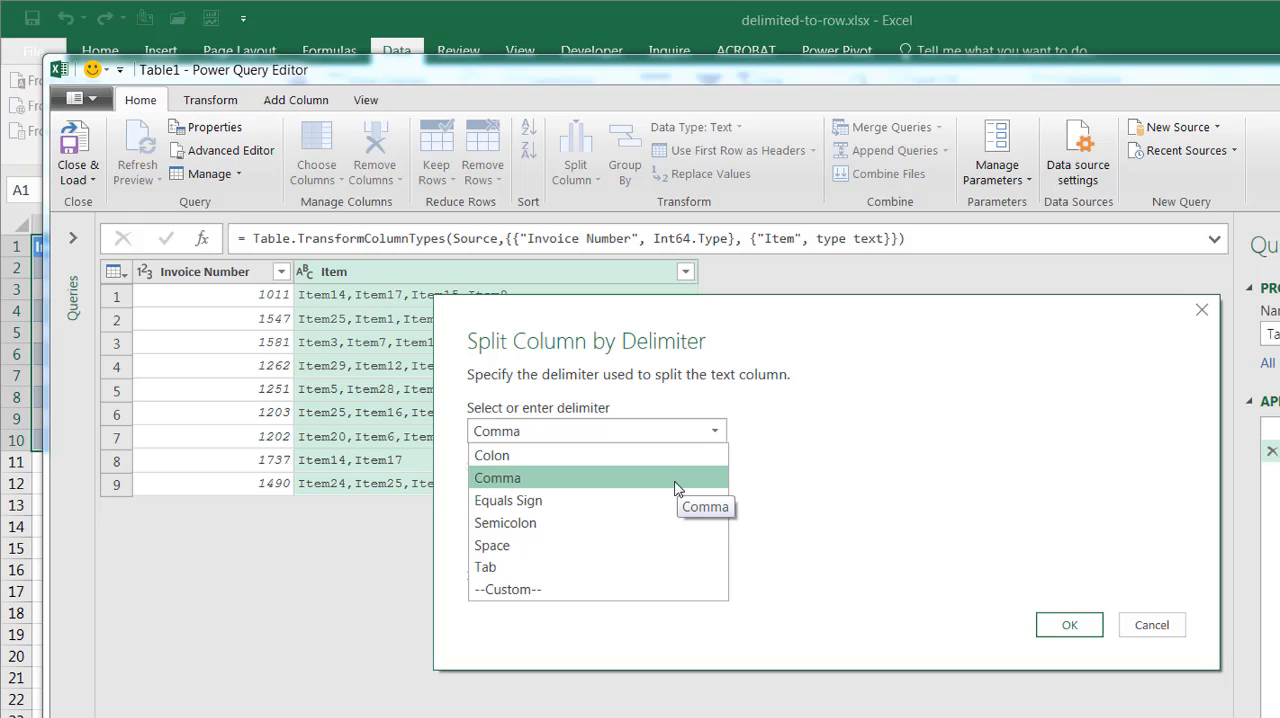
{"action": "left_click", "coordinate": [496, 476]}
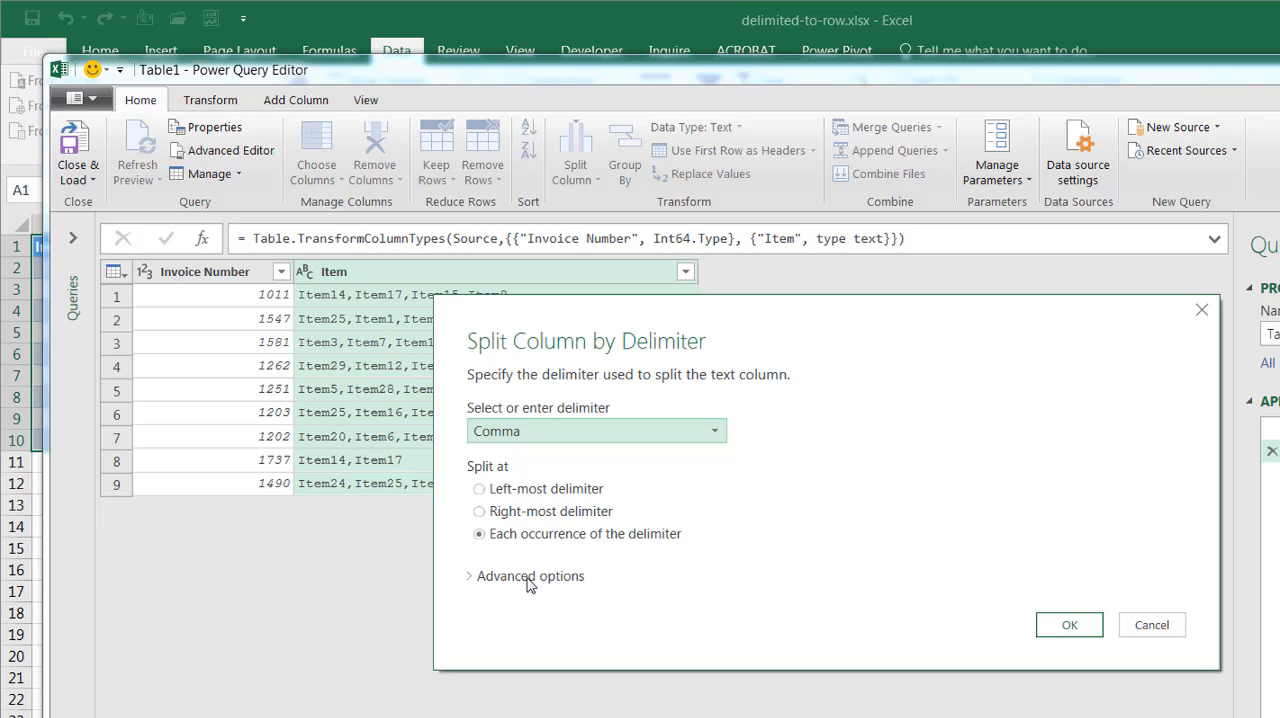
{"action": "mouse_move", "coordinate": [480, 584]}
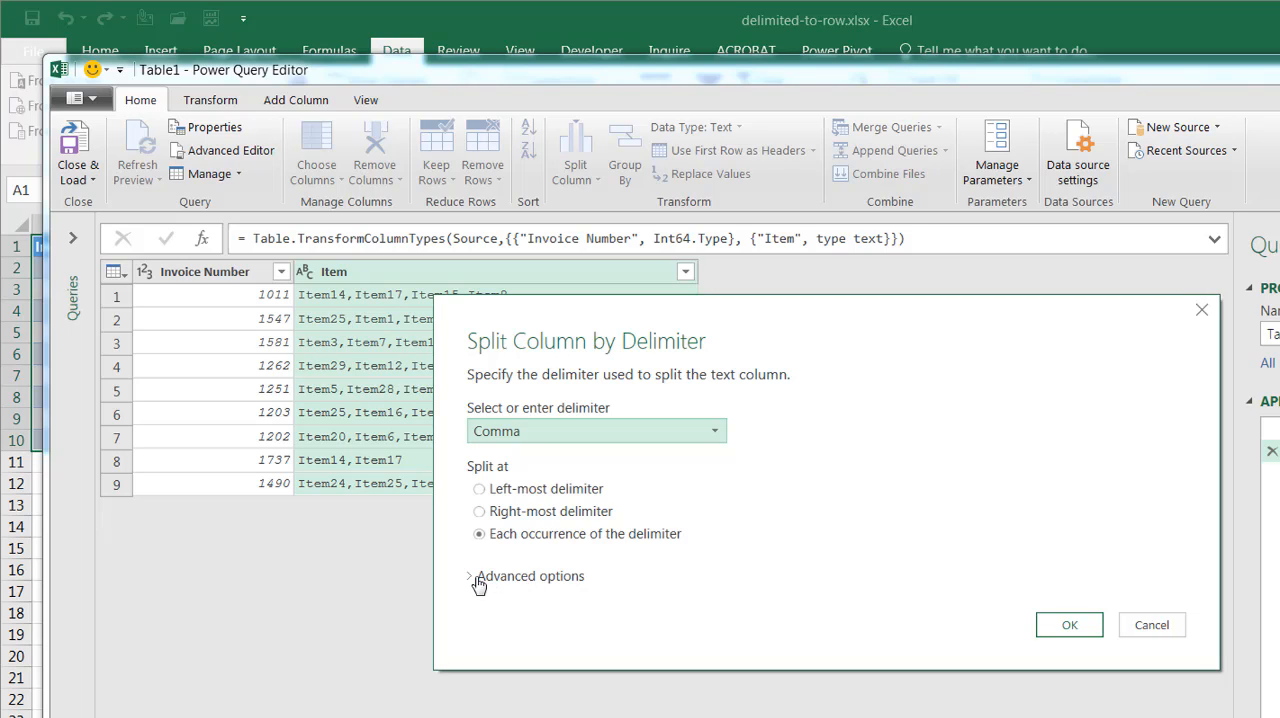
{"action": "left_click", "coordinate": [478, 576]}
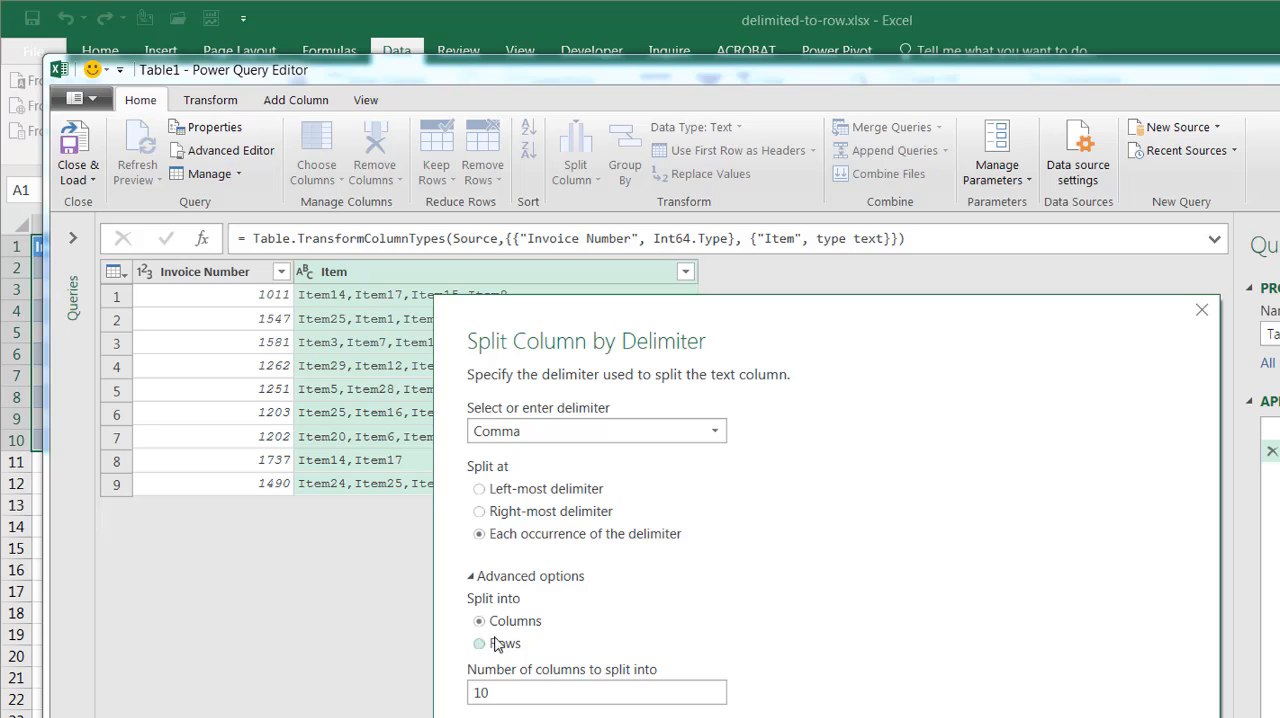
Set Split into to Rows and apply, giving one item per row per invoice.
{"action": "left_click", "coordinate": [480, 620]}
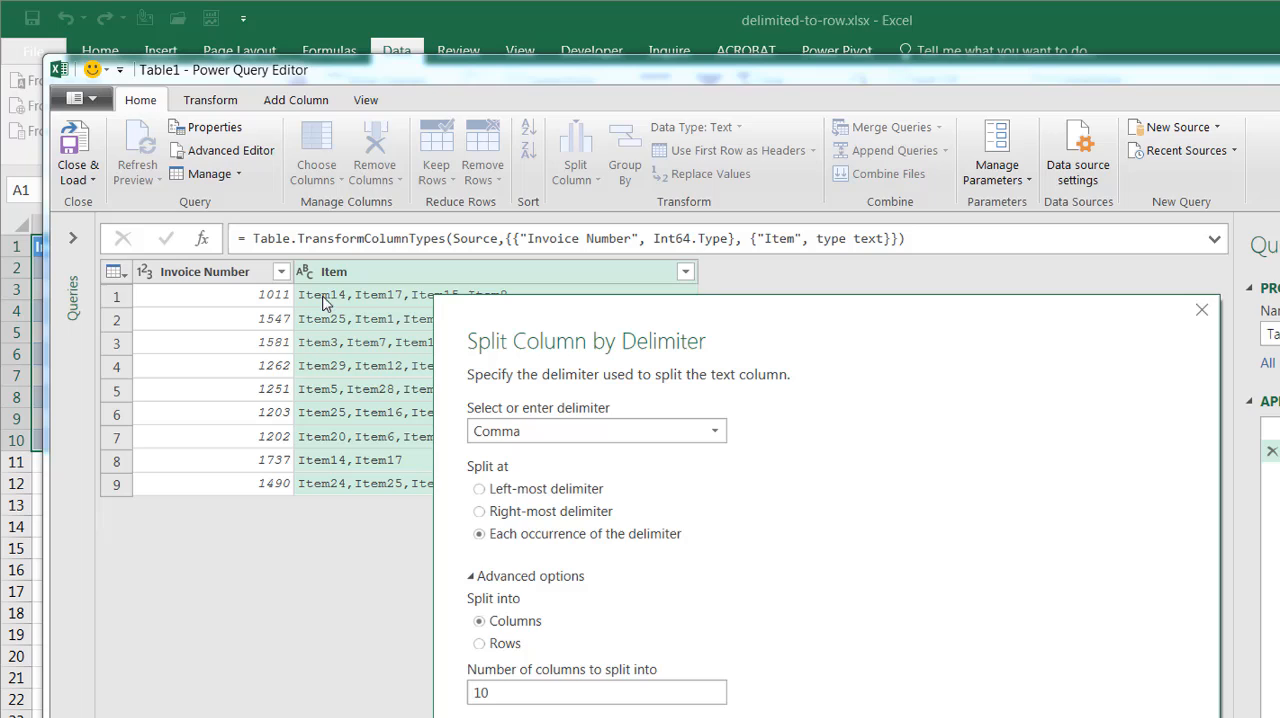
{"action": "mouse_move", "coordinate": [490, 302]}
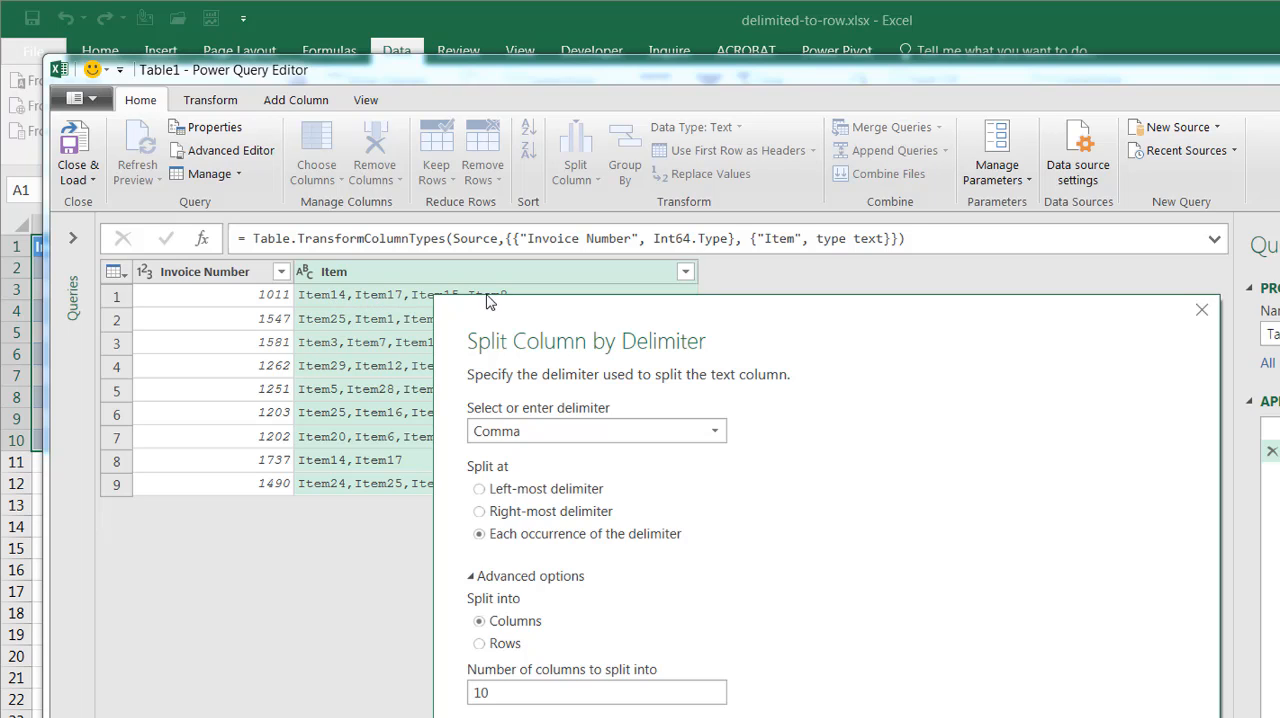
{"action": "mouse_move", "coordinate": [1054, 312]}
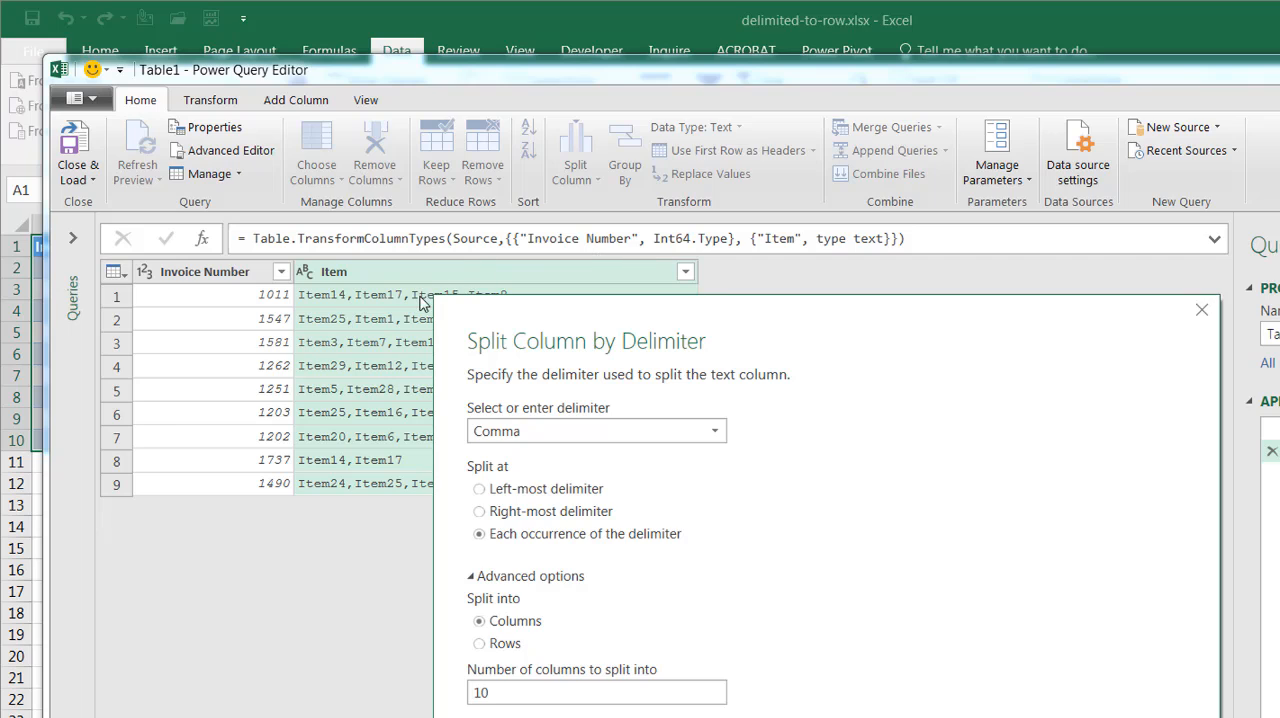
{"action": "mouse_move", "coordinate": [510, 500]}
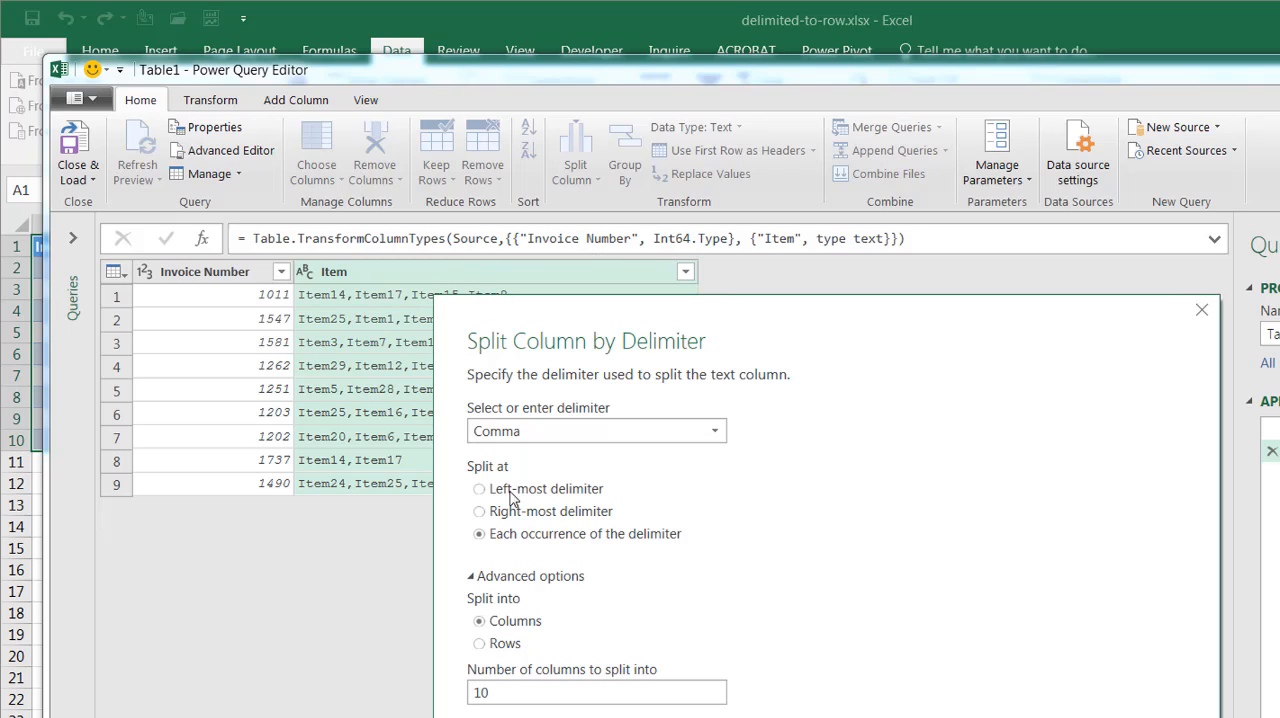
{"action": "left_click", "coordinate": [480, 644]}
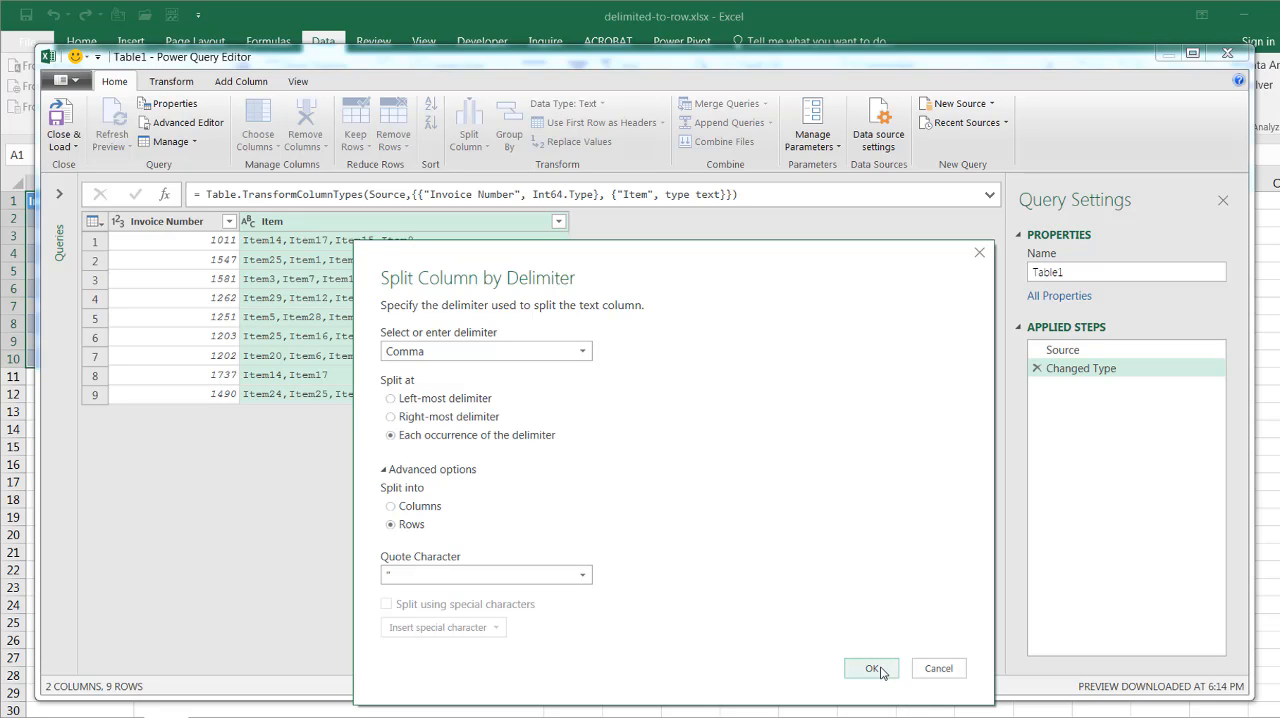
{"action": "left_click", "coordinate": [872, 668]}
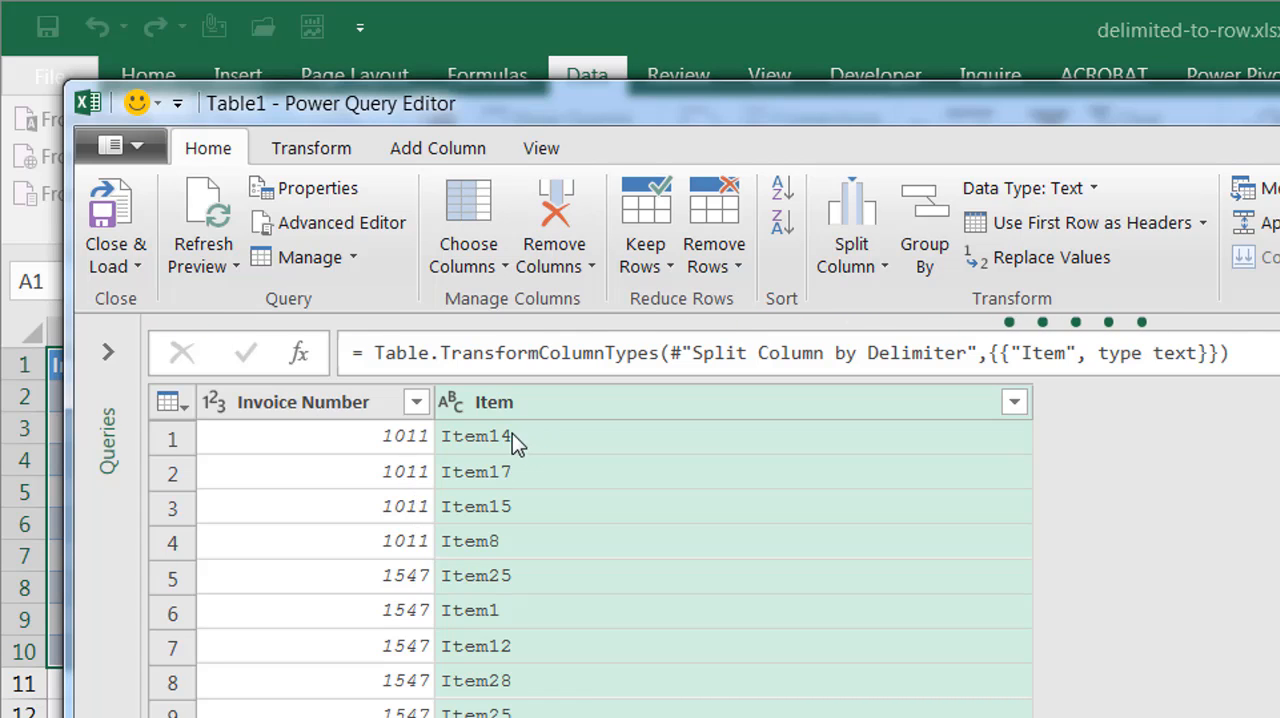
{"action": "mouse_move", "coordinate": [530, 556]}
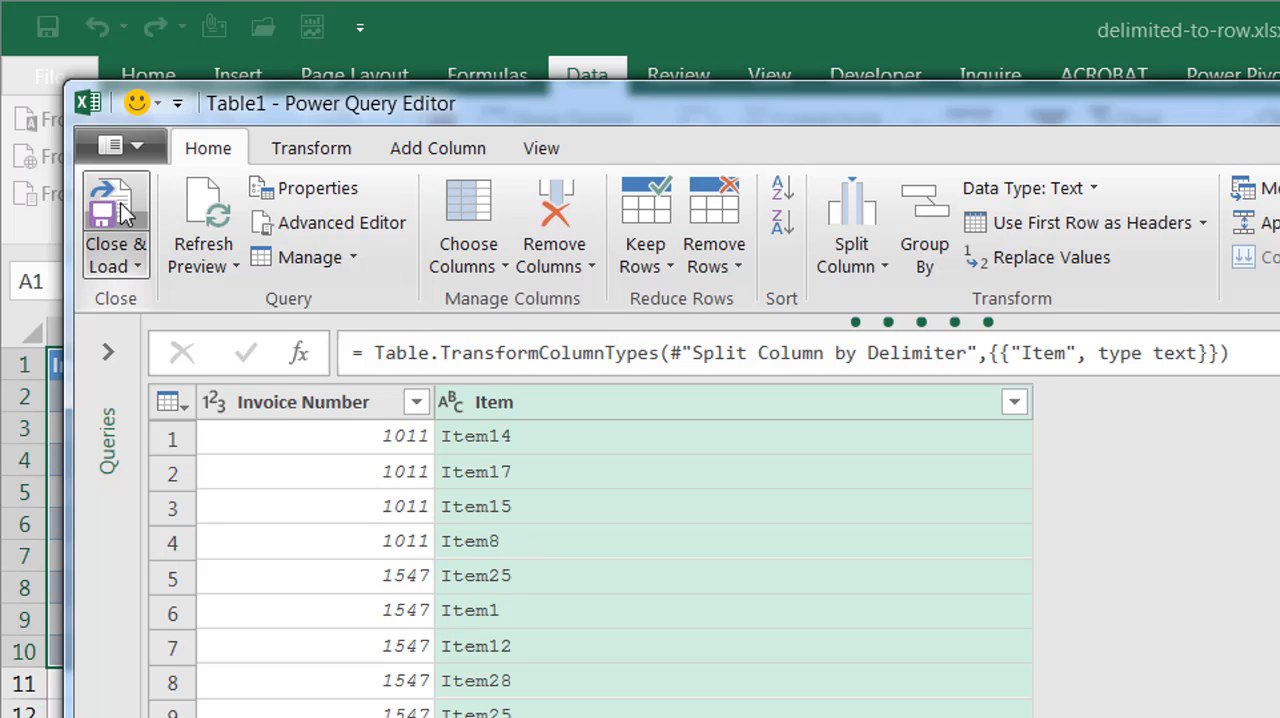
Close & Load the query into new worksheet table Table1_2, one item per invoice row.
{"action": "left_click", "coordinate": [116, 224]}
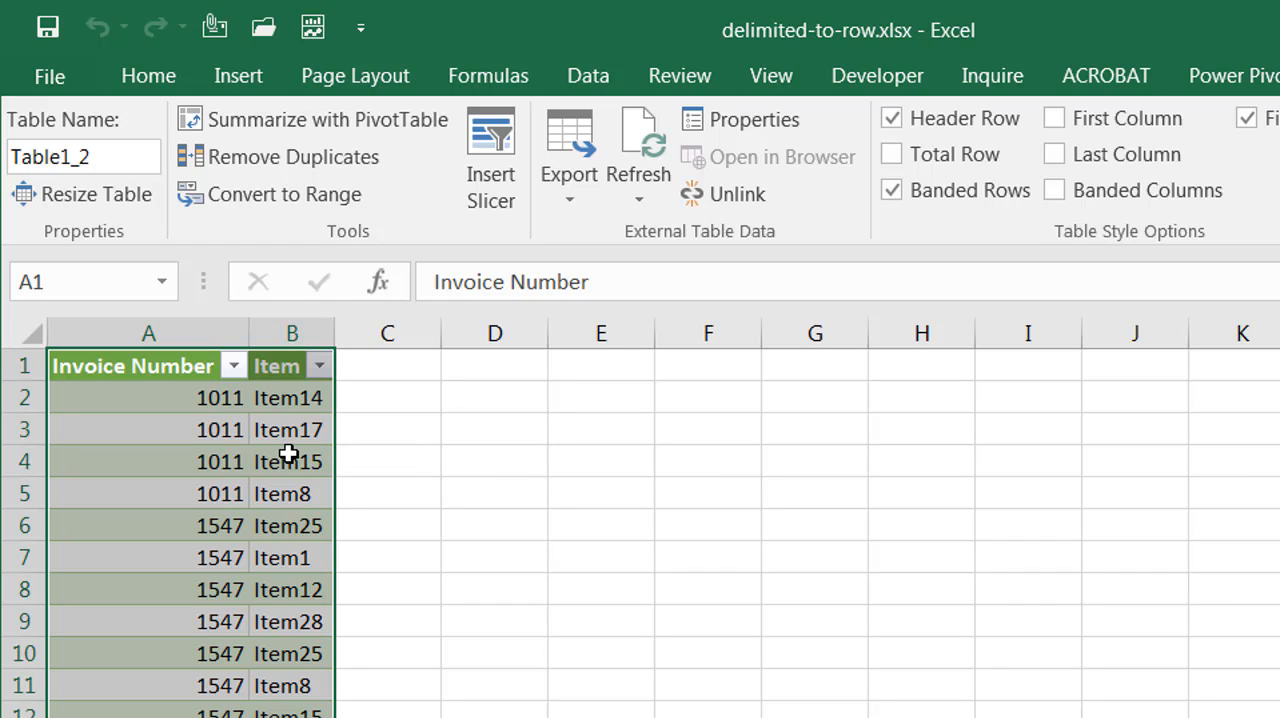
{"action": "mouse_move", "coordinate": [504, 528]}
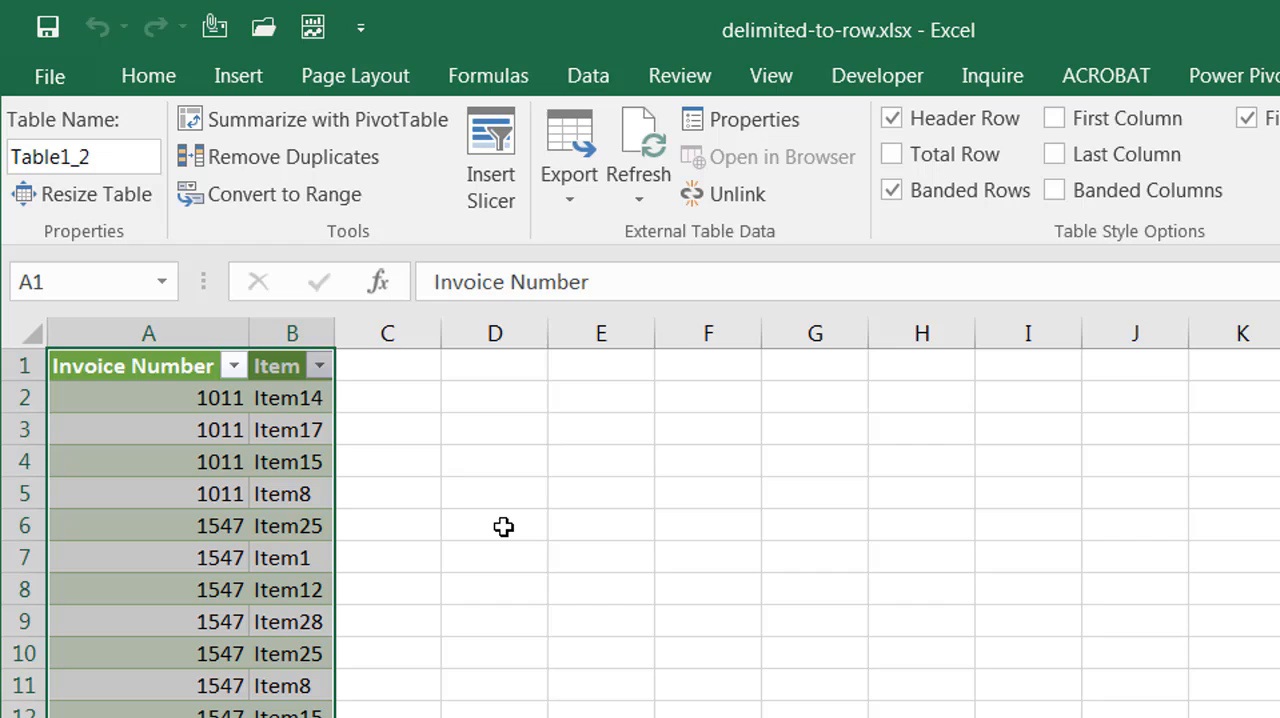